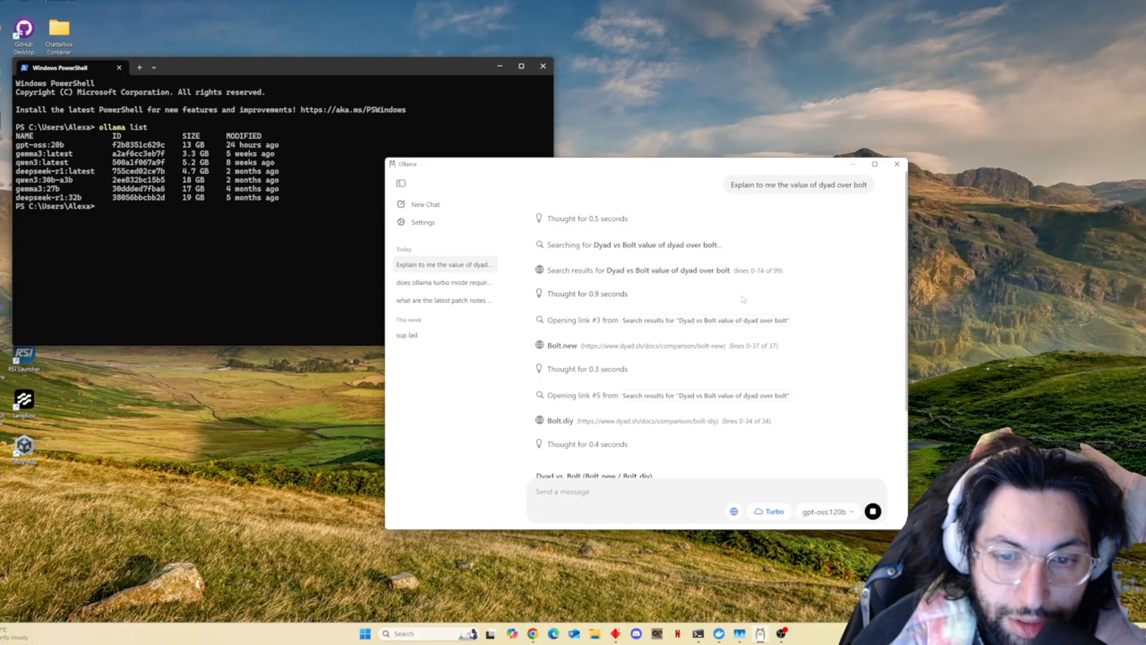
Step: Browse the Dyad docs, then add custom Ollama model 'Cheap OpenAI' using gpt-oss:20b
scroll("down", 3)
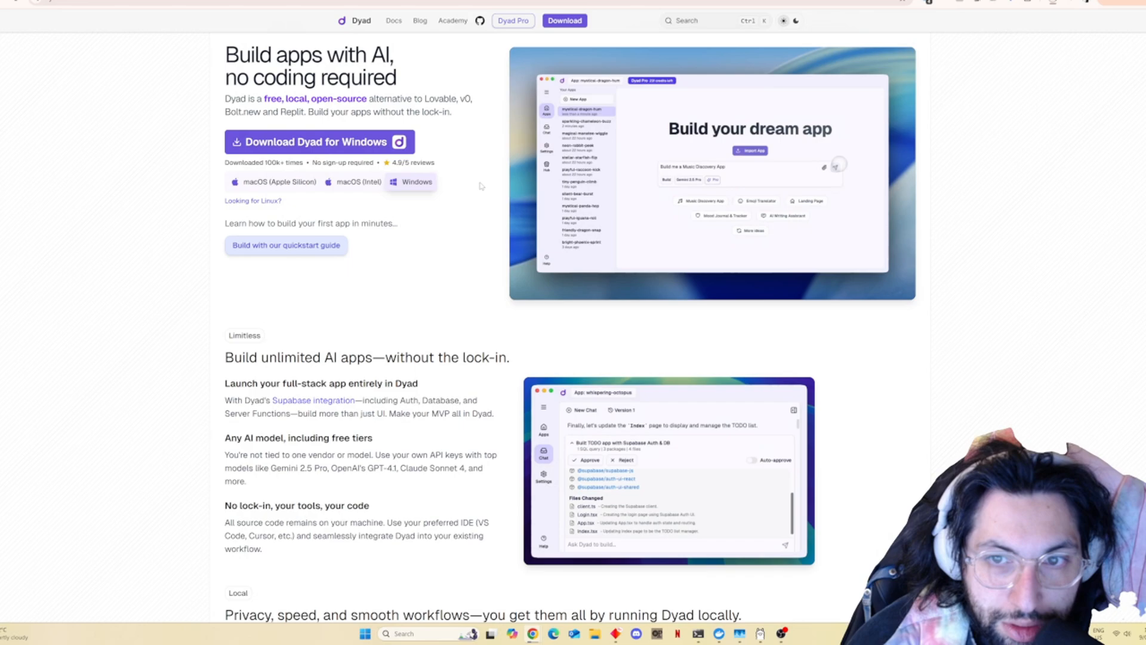
scroll("down", 3)
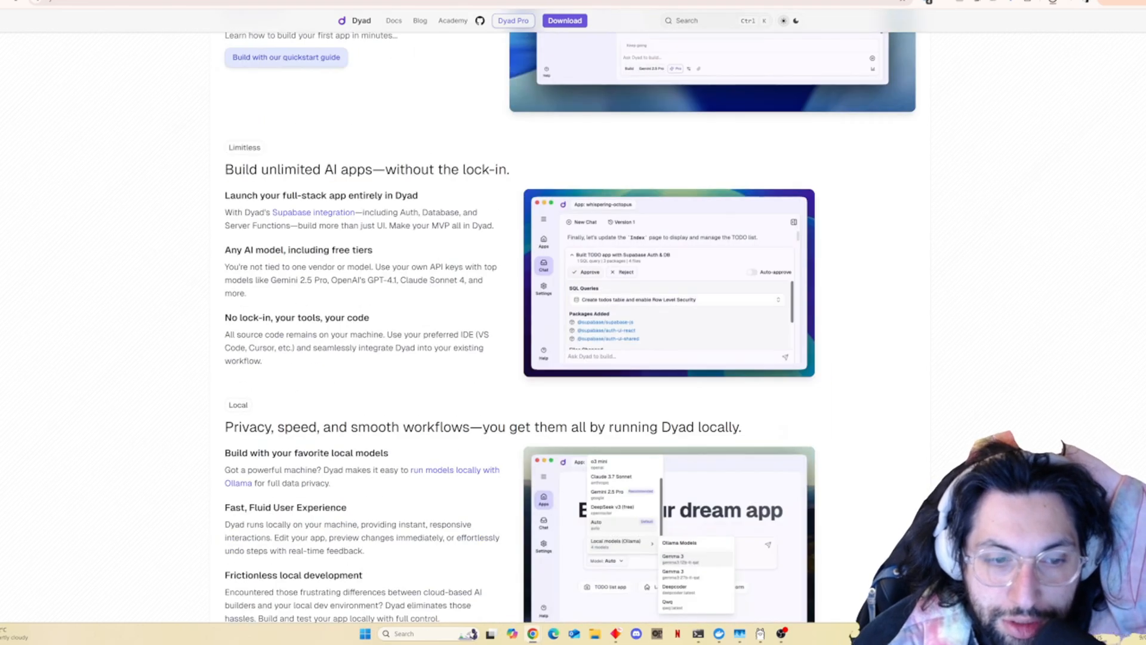
scroll("down", 3)
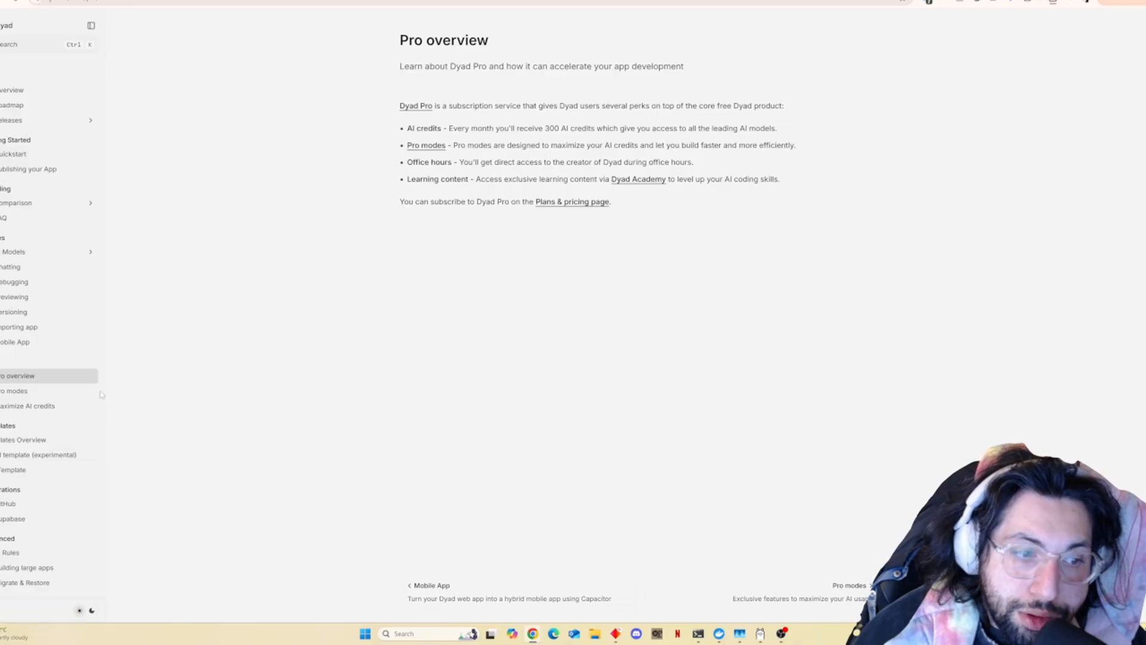
left_click(14, 390)
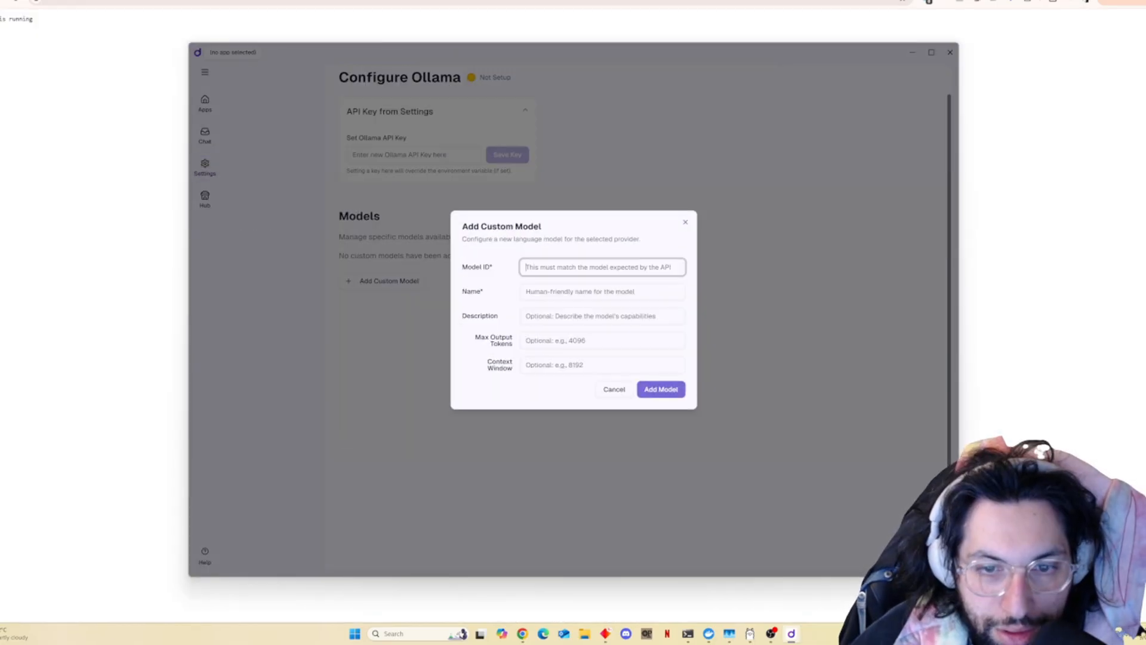
type("Cheap OpenAI")
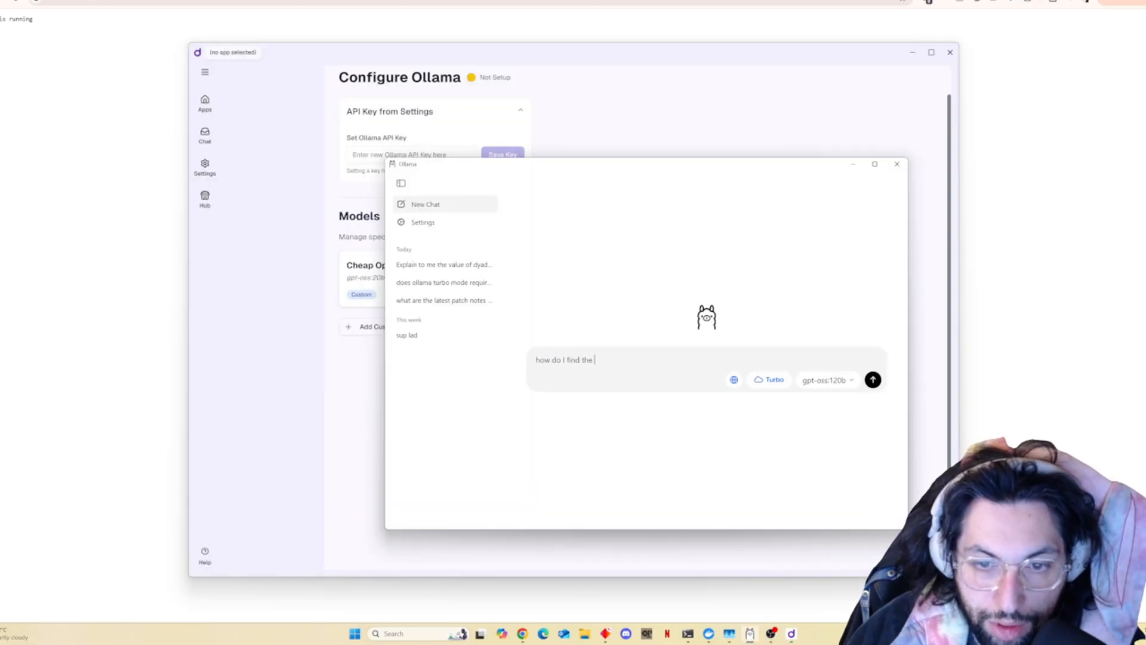
Step: Ask Ollama how to find the API key for locally hosted Ollama, then return to Dyad
type("API key for locally hosteed")
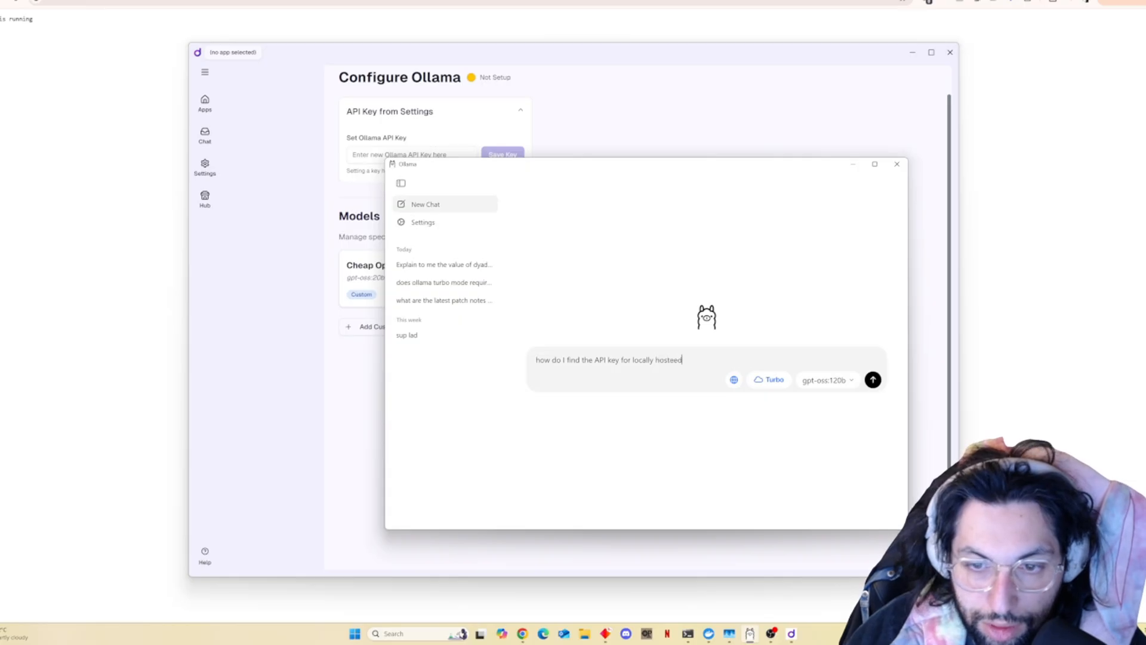
left_click(873, 380)
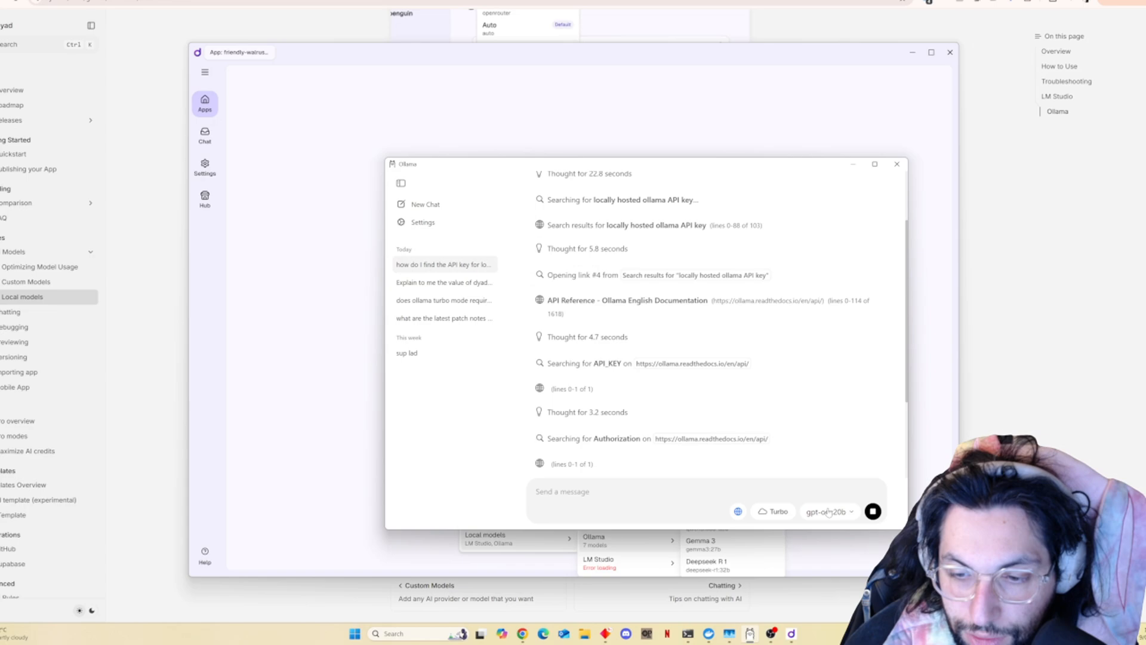
left_click(828, 511)
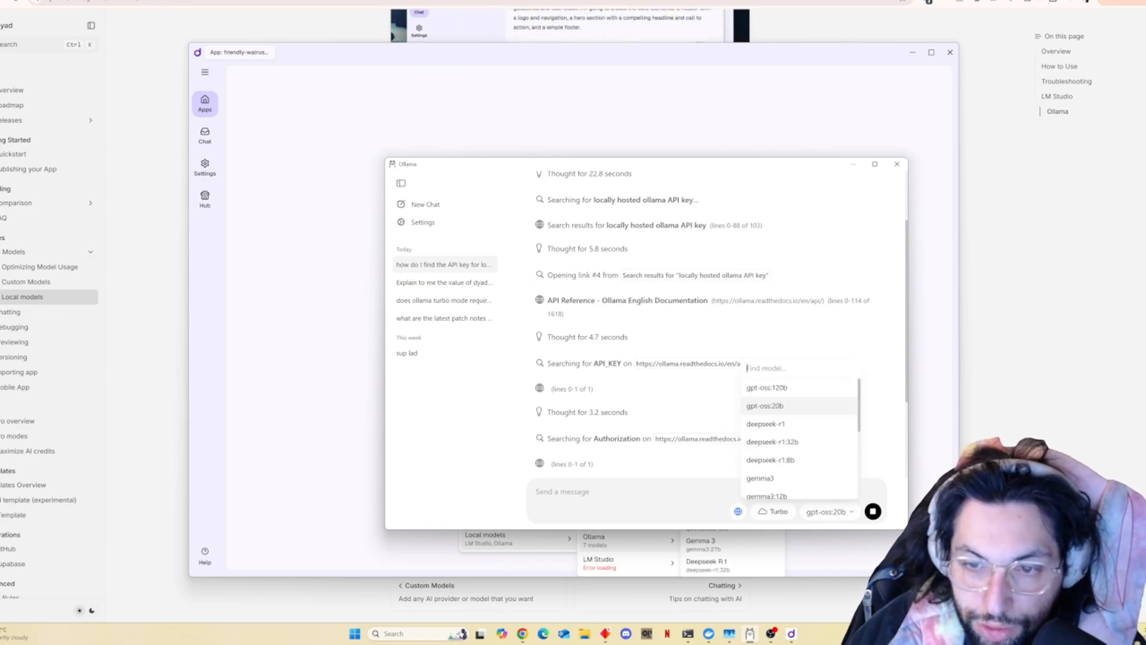
left_click(896, 163)
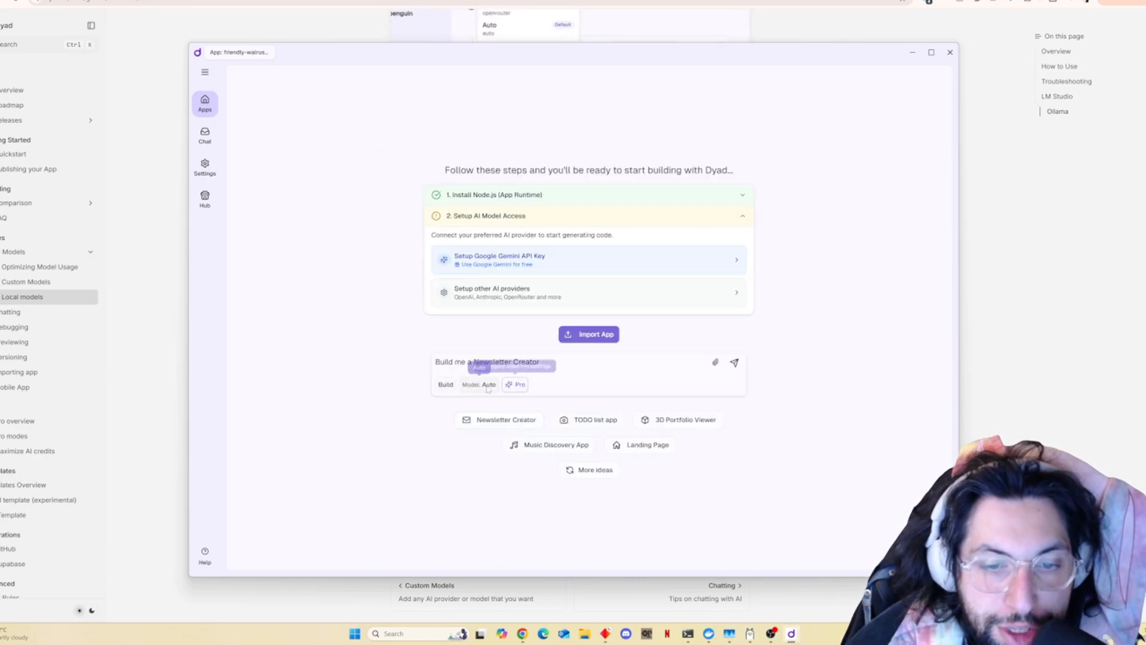
Step: Build the Newsletter Creator app with the local Ollama Gpt Oss model
left_click(478, 384)
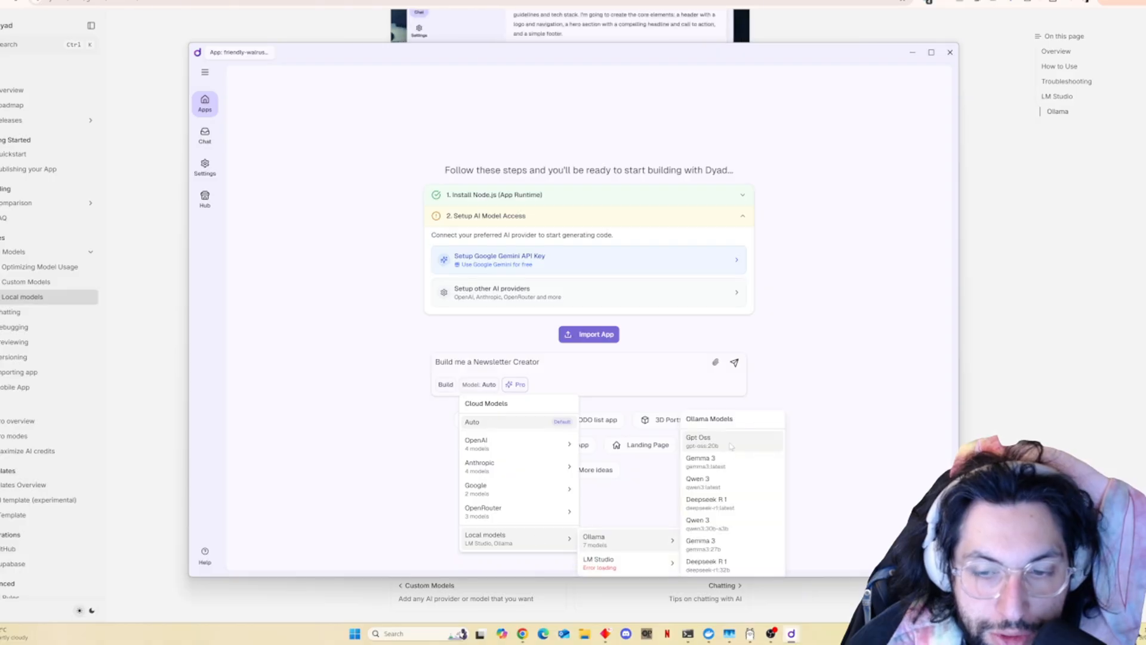
left_click(697, 440)
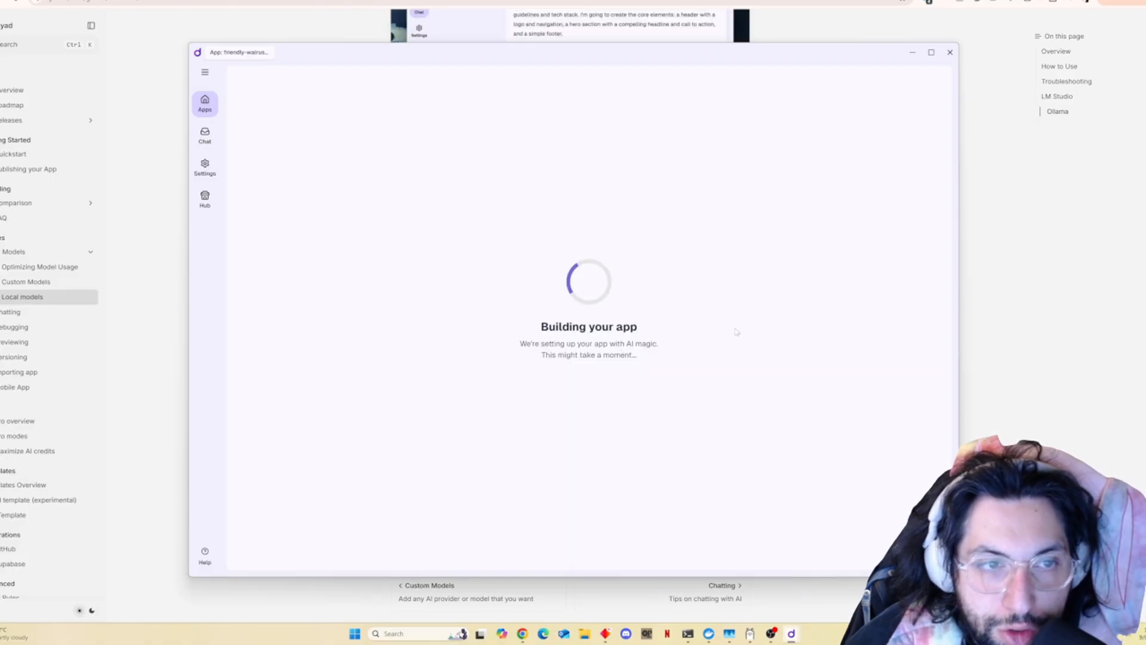
left_click(205, 136)
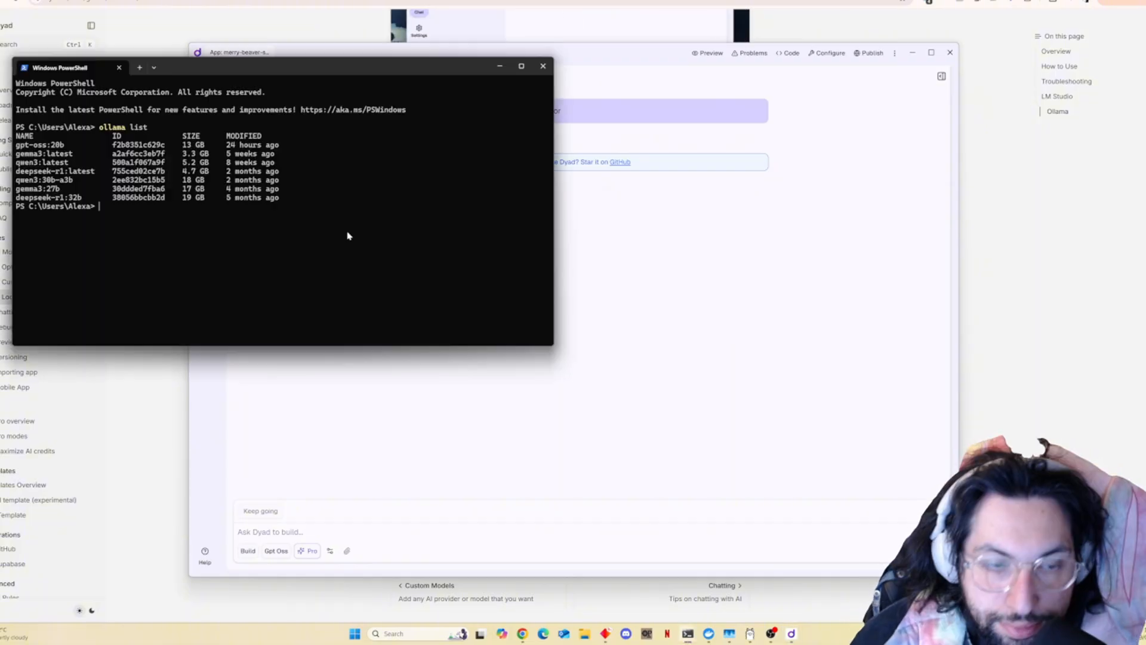
Step: Run ollama ps in PowerShell to confirm gpt-oss:20b is loaded
type("olllama")
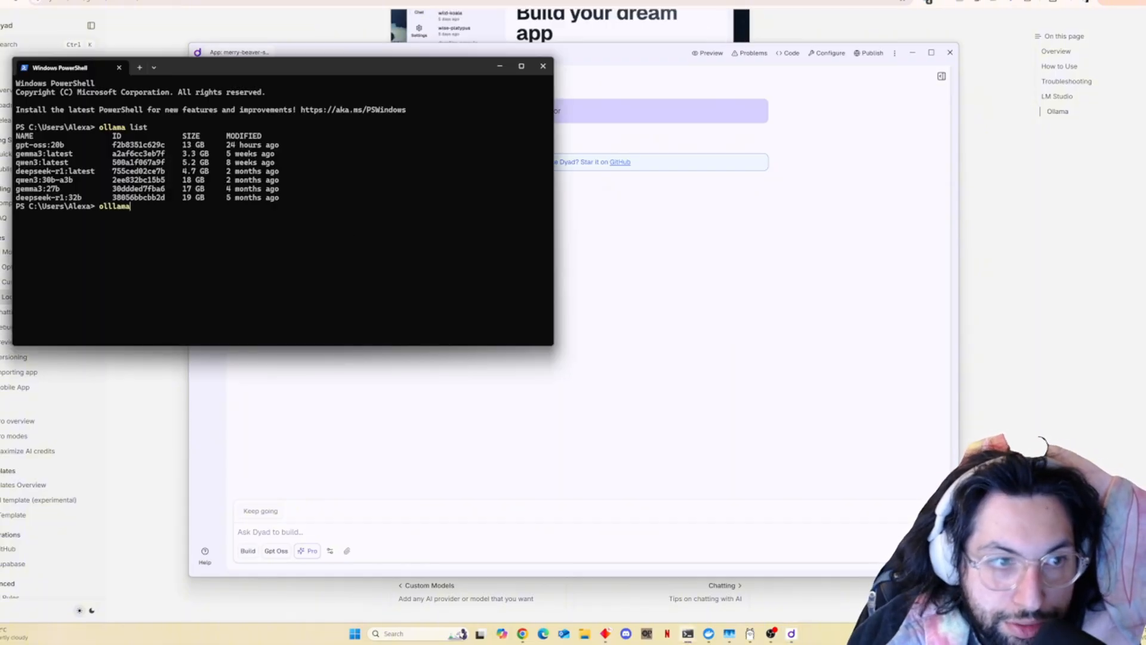
type("pss")
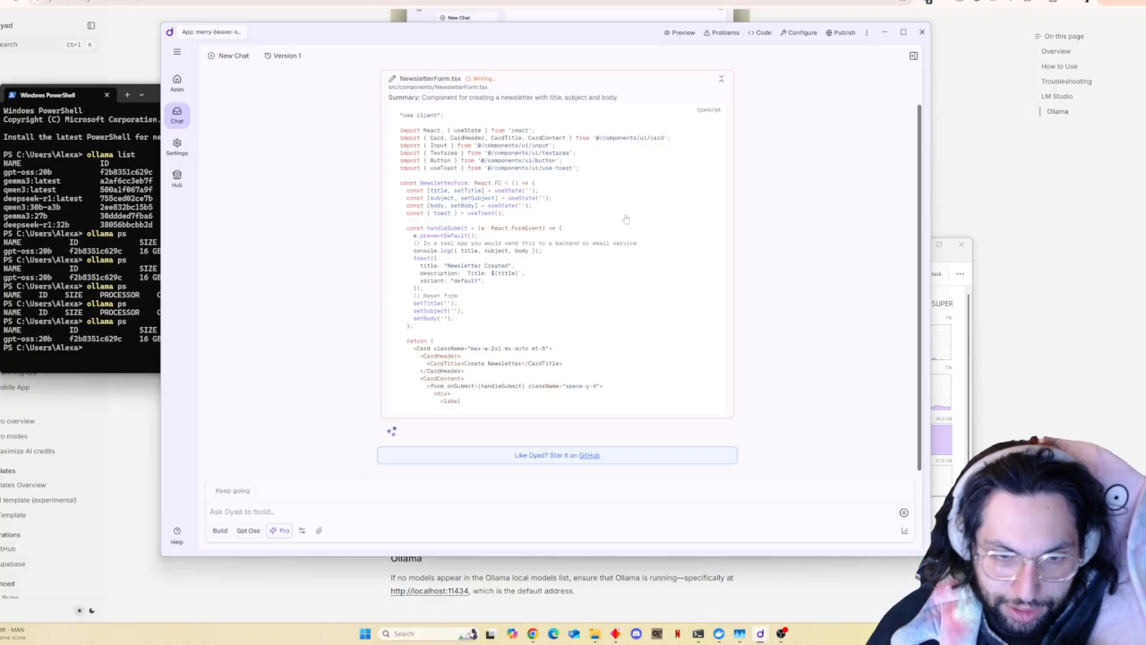
Step: Let Dyad finish writing the newsletter files, then view the project code
scroll("down", 3)
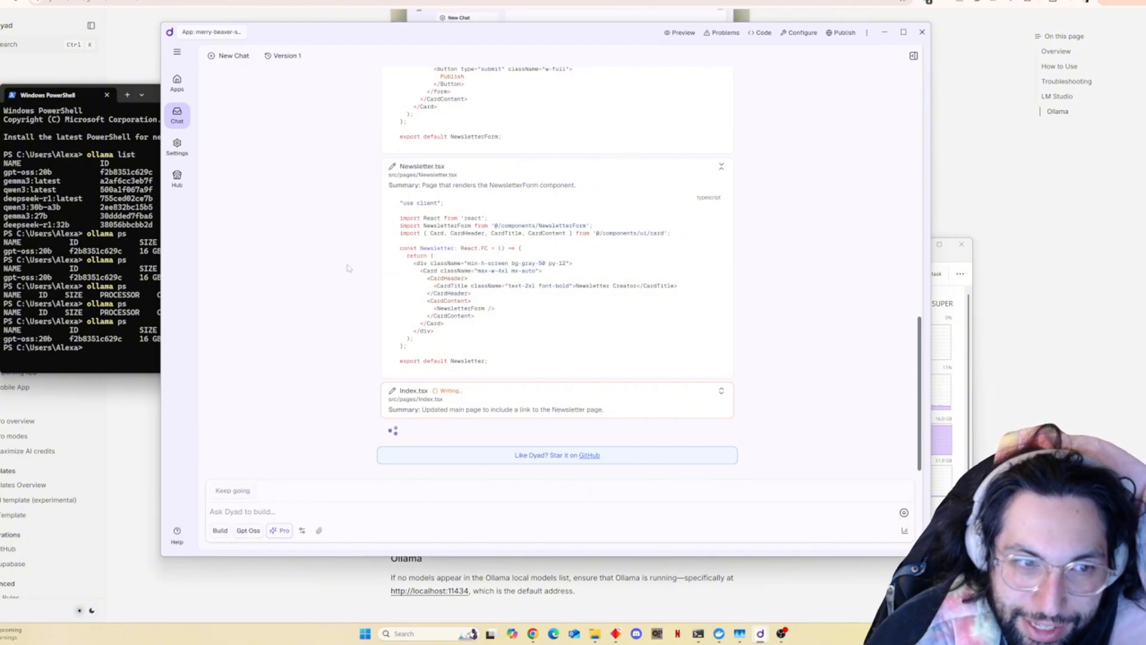
left_click(759, 33)
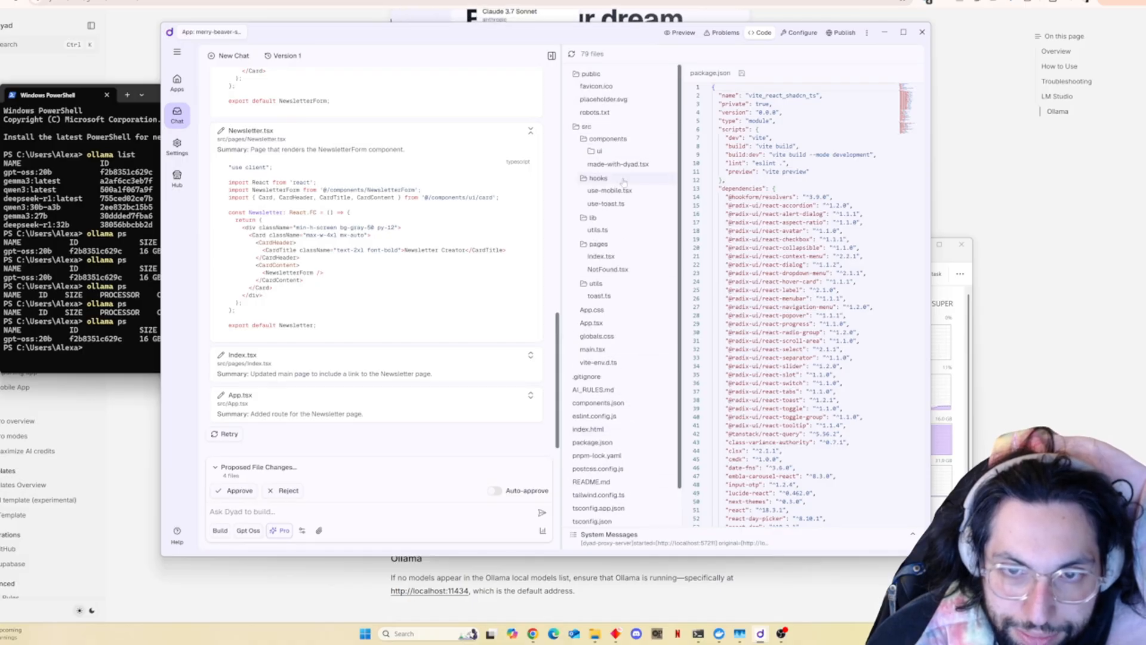
Step: Approve the newsletter changes as Version 2 and open src/pages/Index.tsx
left_click(236, 491)
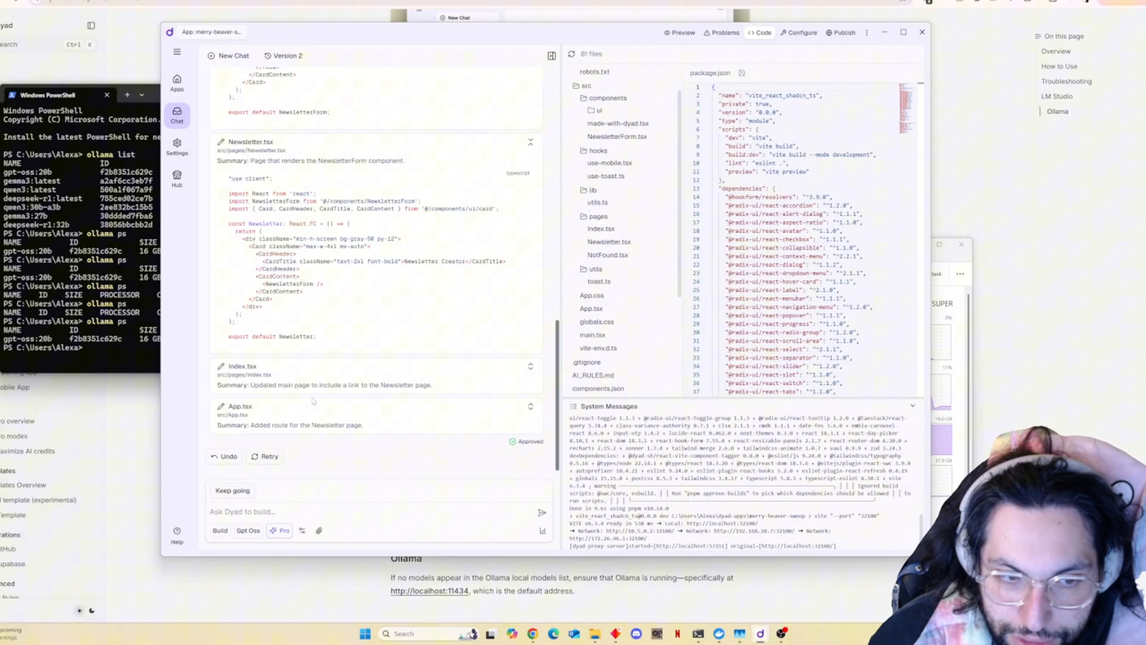
left_click(591, 308)
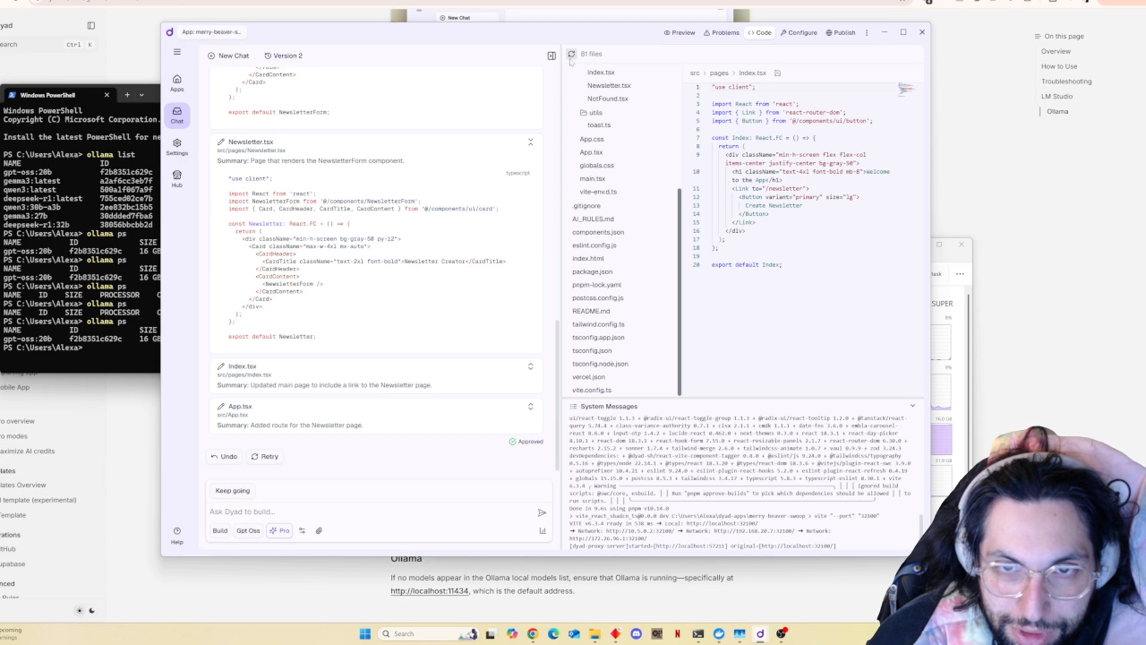
Step: Preview the running app and open its Create Newsletter form
left_click(681, 32)
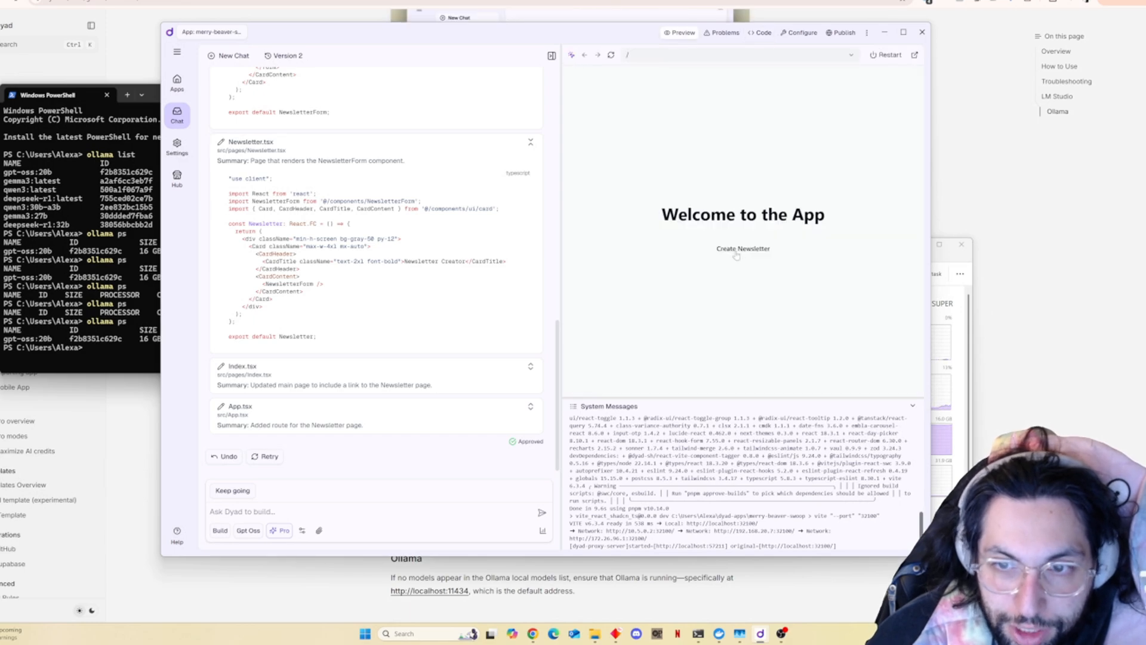
left_click(743, 249)
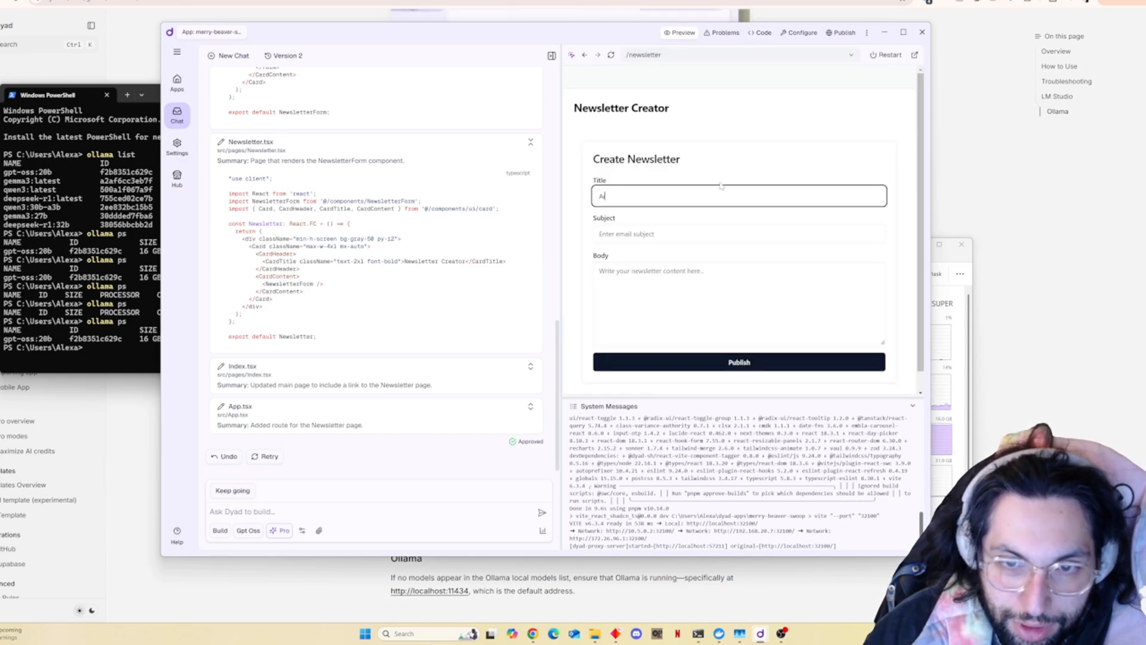
type("I APPS")
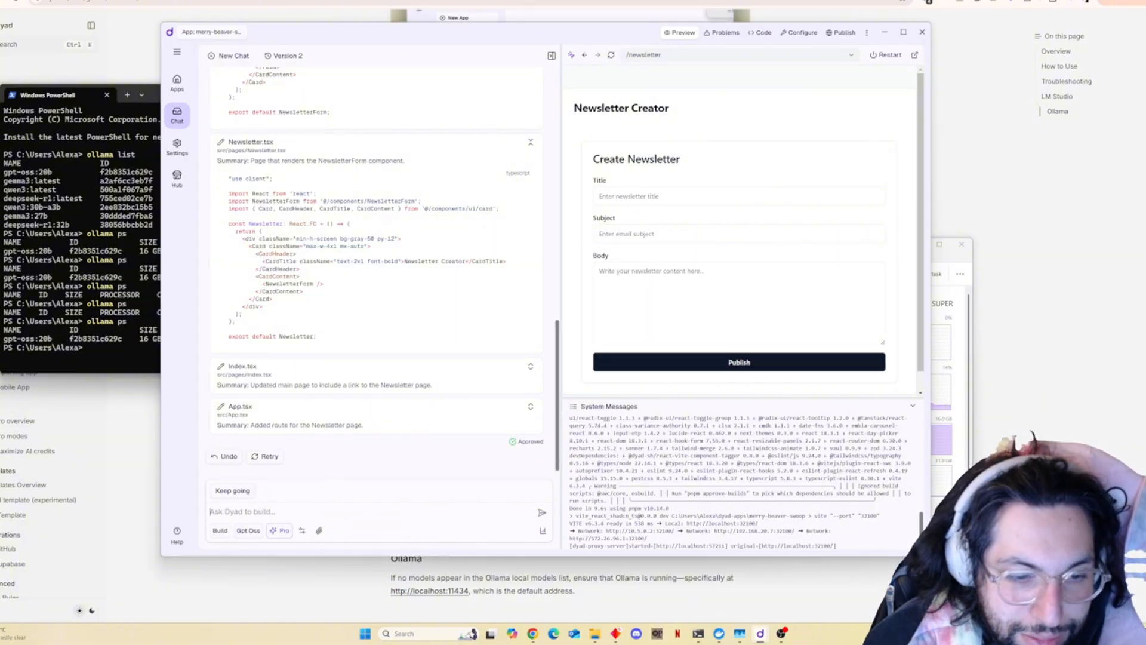
Step: Ask Dyad to add AI generation of newsletters to the Newsletter Creator page
type("we need to add")
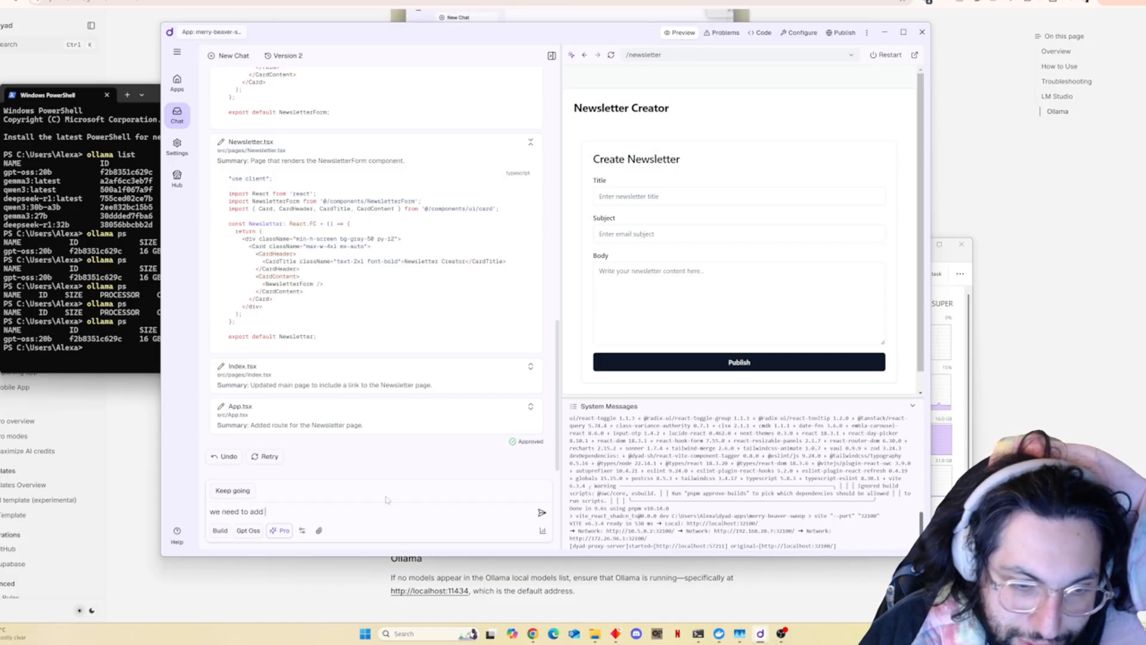
type("ai to the newas")
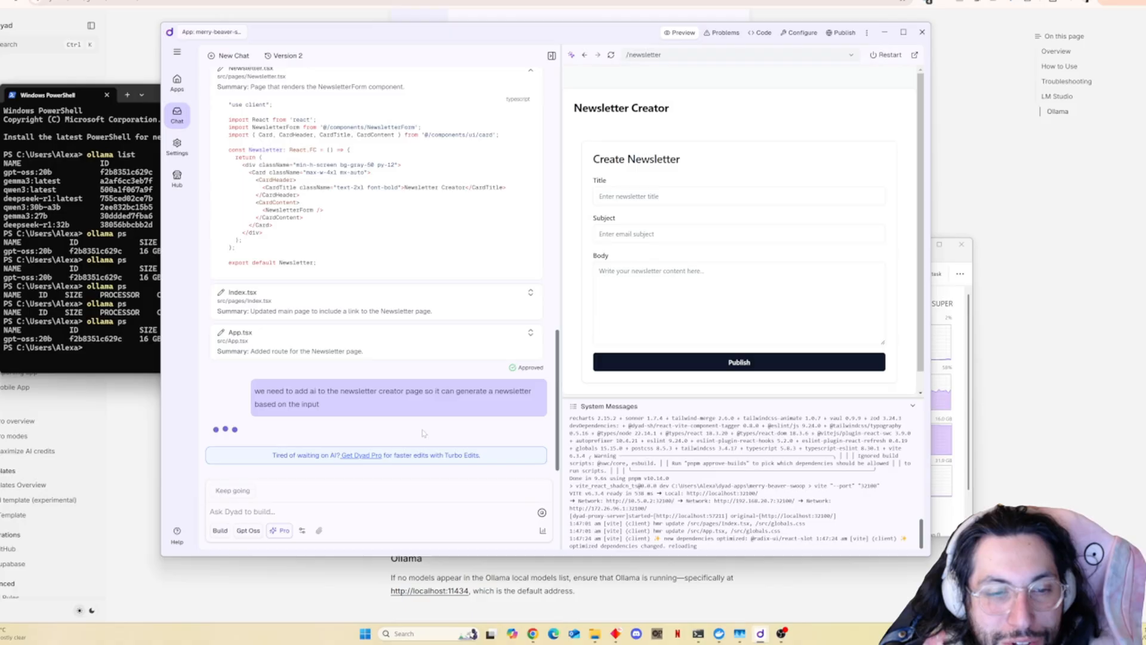
mouse_move(280, 530)
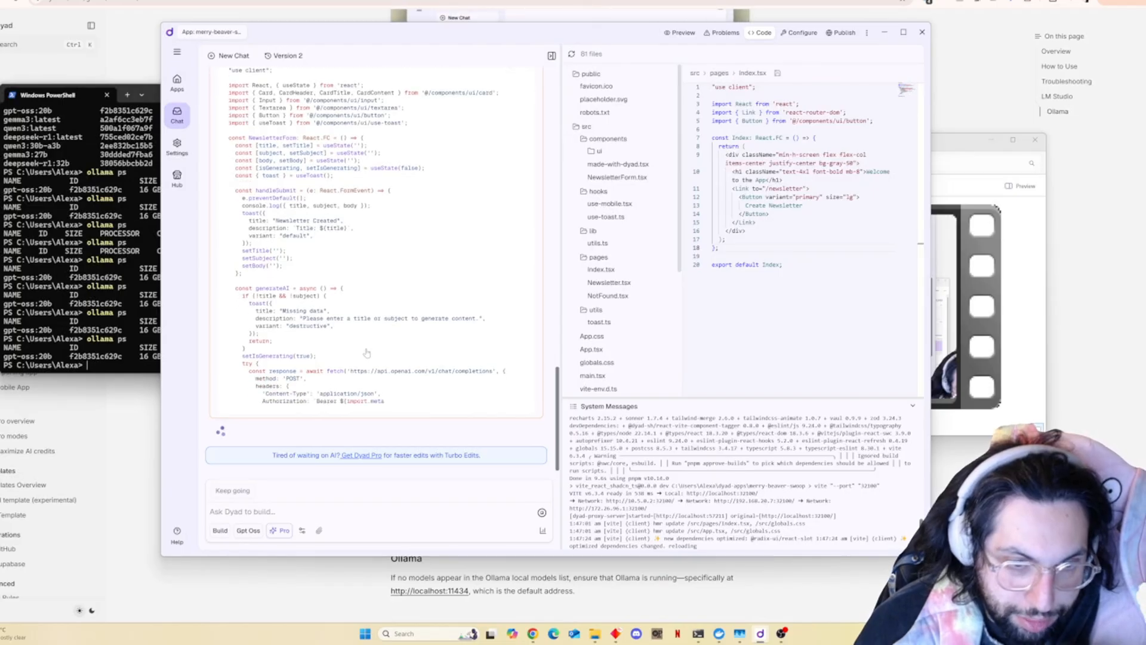
Step: Follow Dyad's NewsletterForm.tsx rewrite until the Approve/Reject prompt appears
scroll("down", 3)
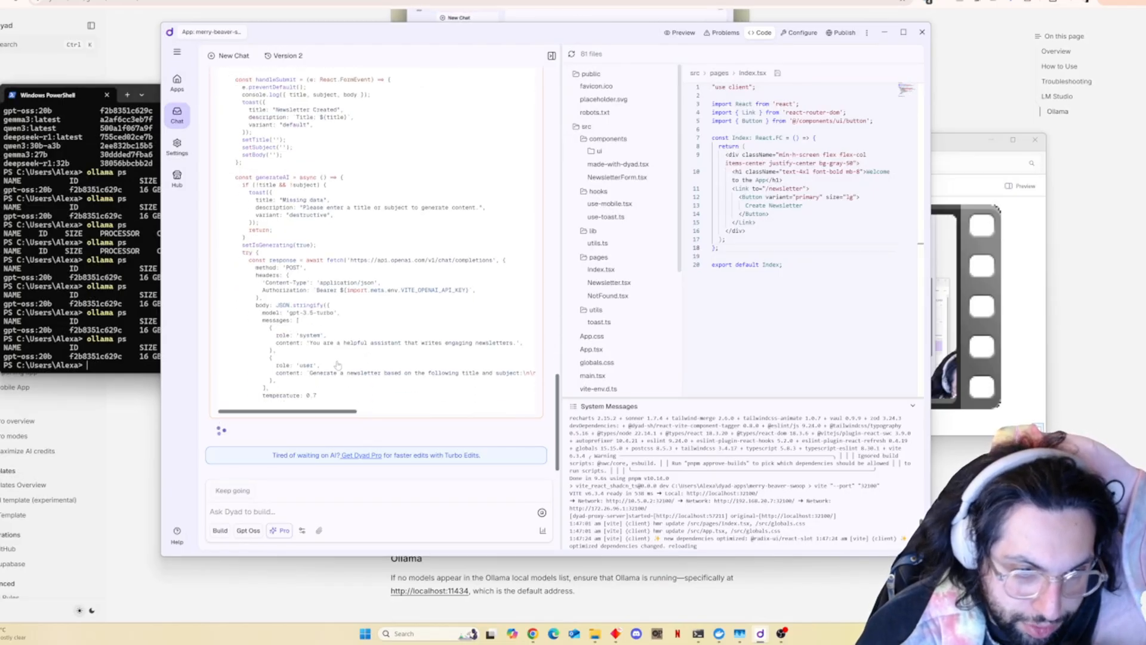
scroll("down", 3)
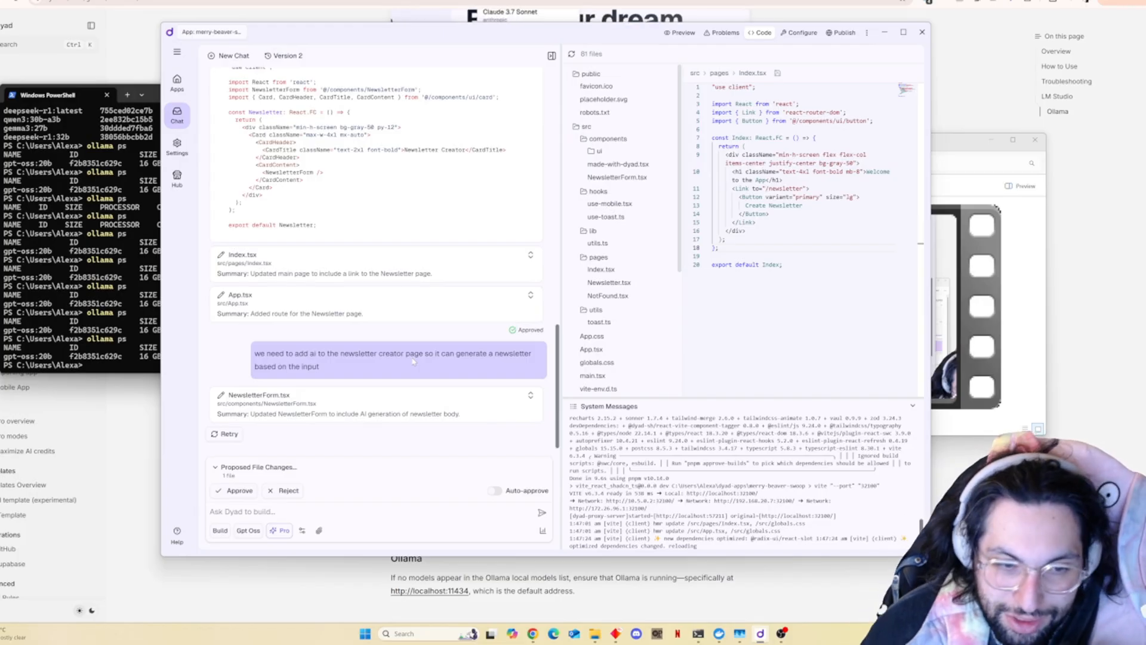
Step: Approve the AI change as Version 3 and test Create Newsletter and Generate AI
left_click(235, 490)
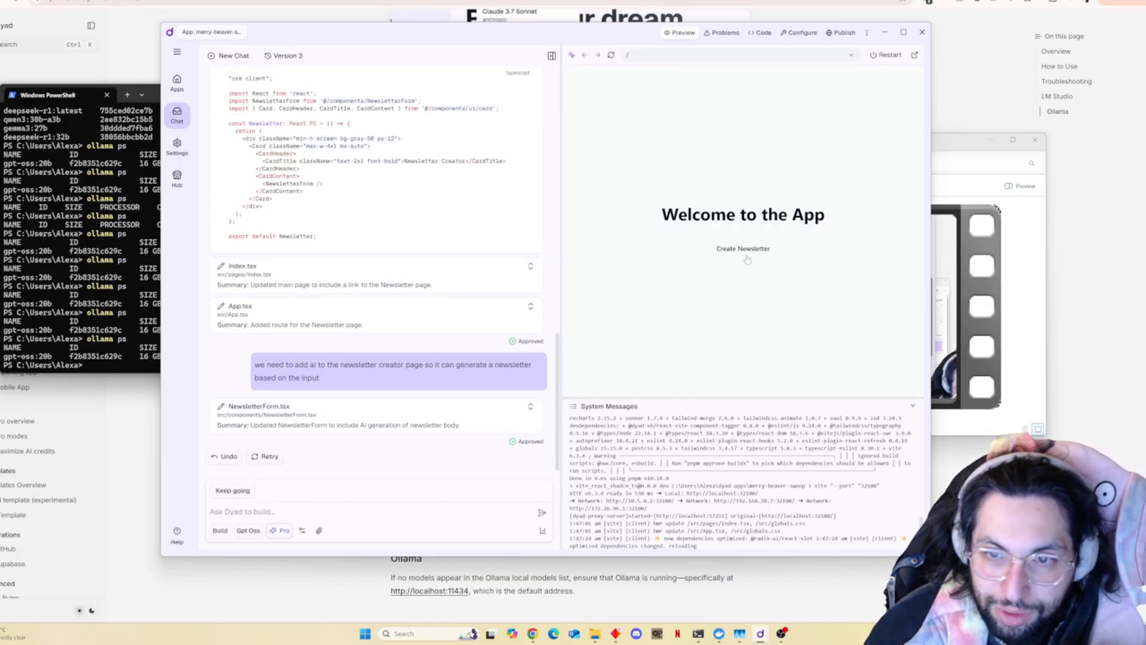
left_click(743, 248)
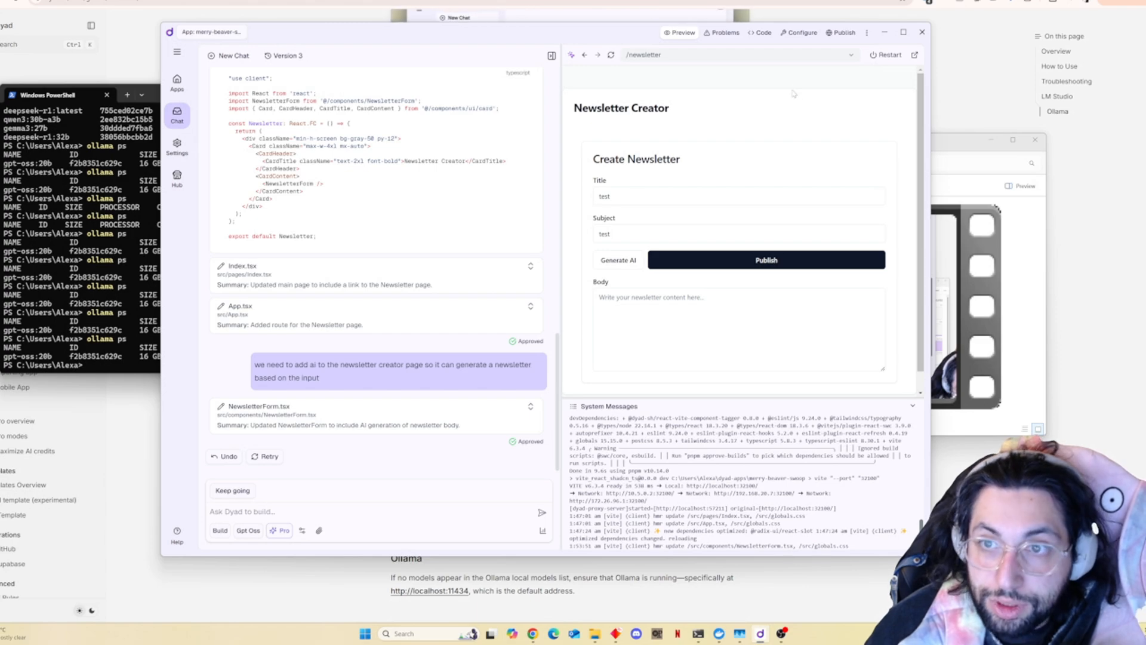
left_click(758, 32)
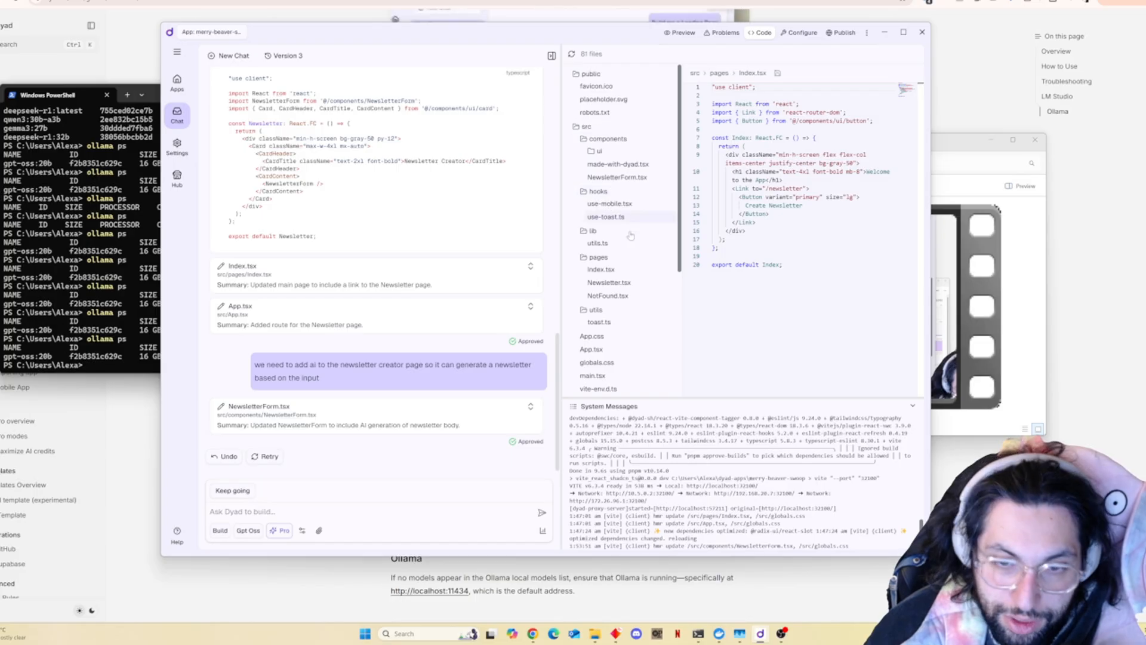
Step: Read the VITE_OPENAI_API_KEY reply and open the app's environment variable settings
scroll("down", 3)
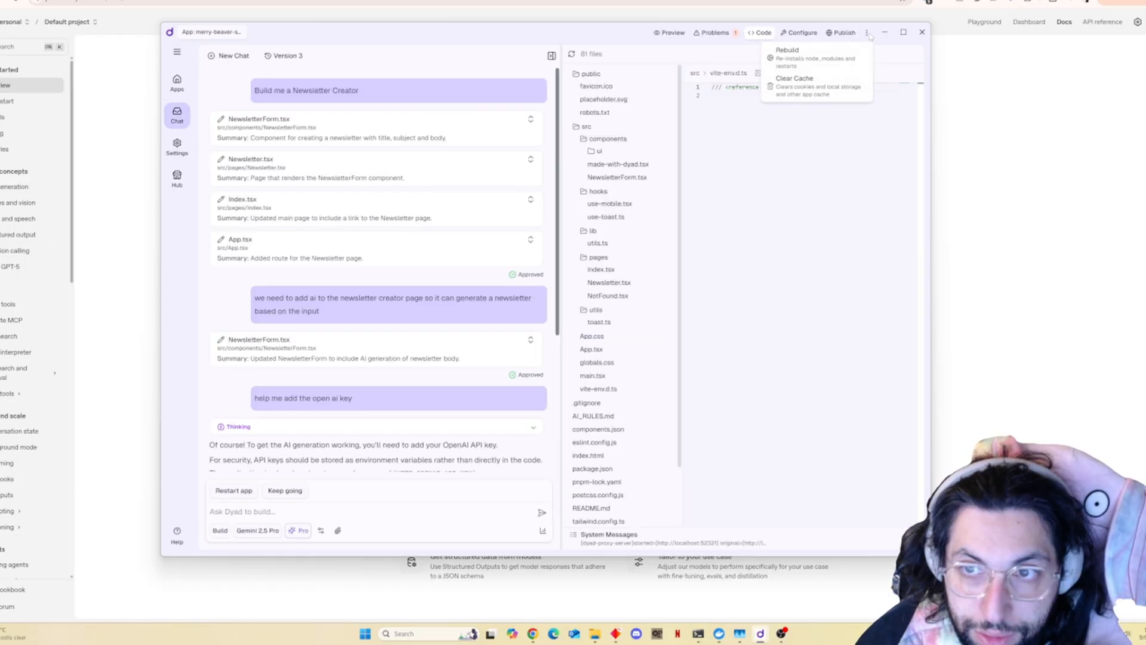
left_click(799, 32)
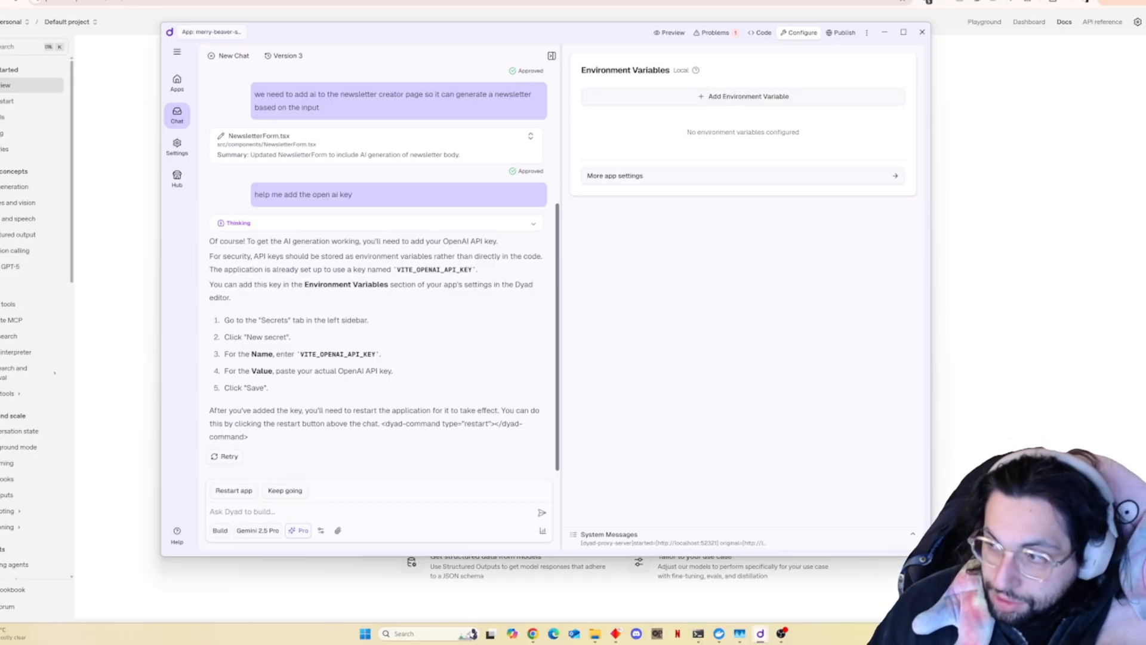
left_click(746, 96)
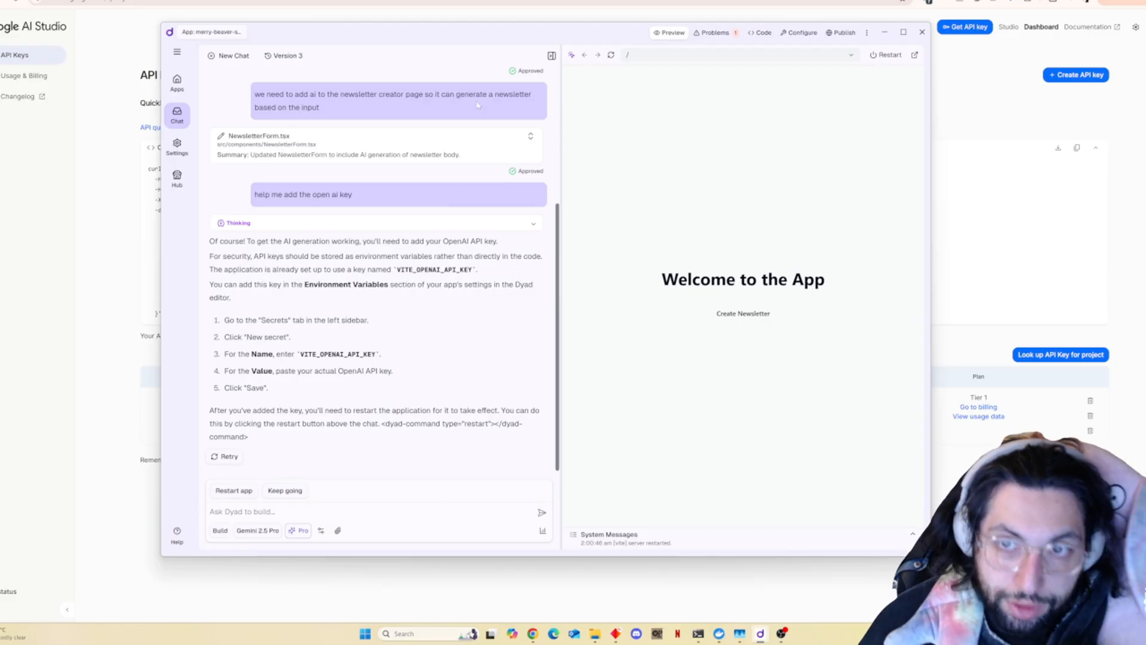
mouse_move(667, 320)
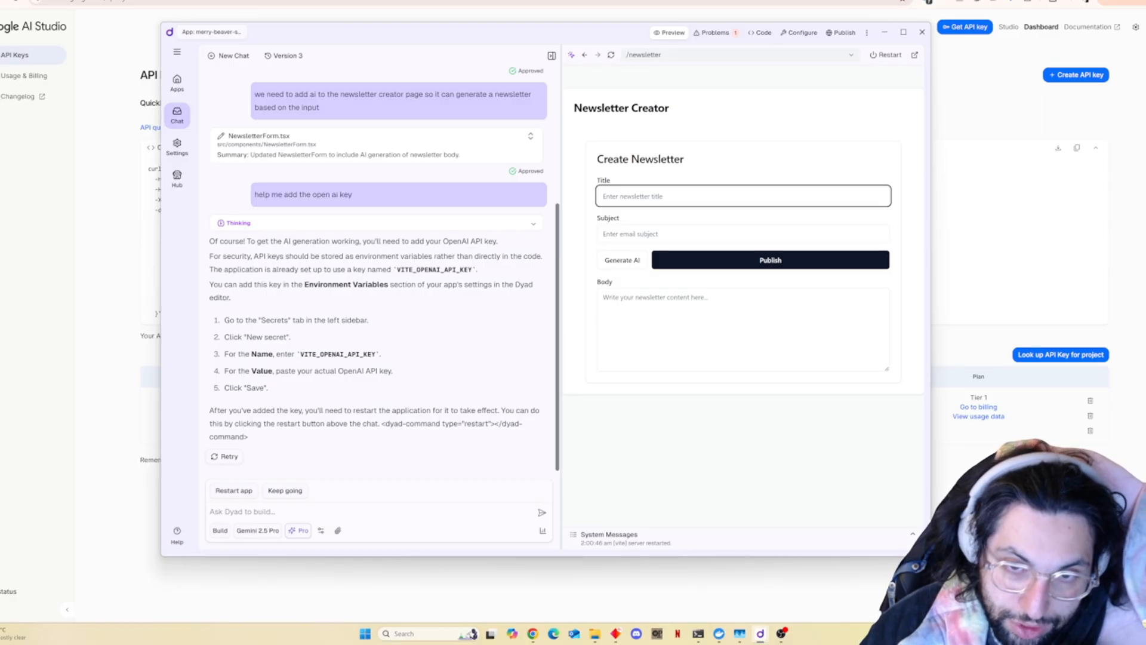
Step: Give the newsletter the title and subject 'Dyad the new Bolt.Diy killer' and start AI body generation
type("Dyad the new VO")
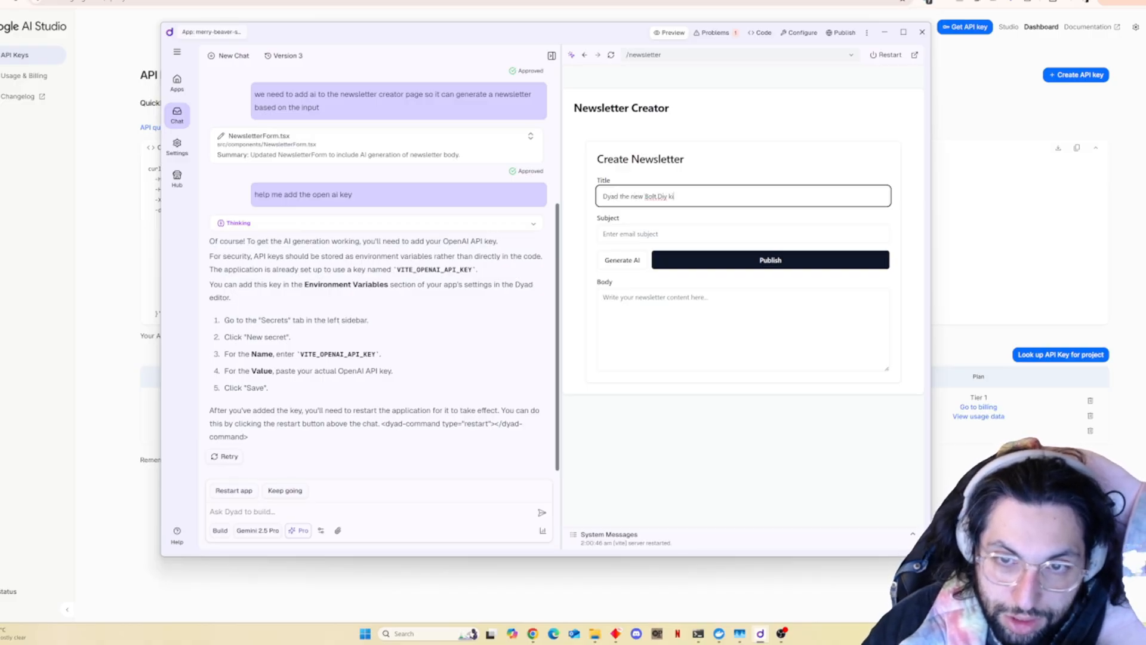
left_click(621, 259)
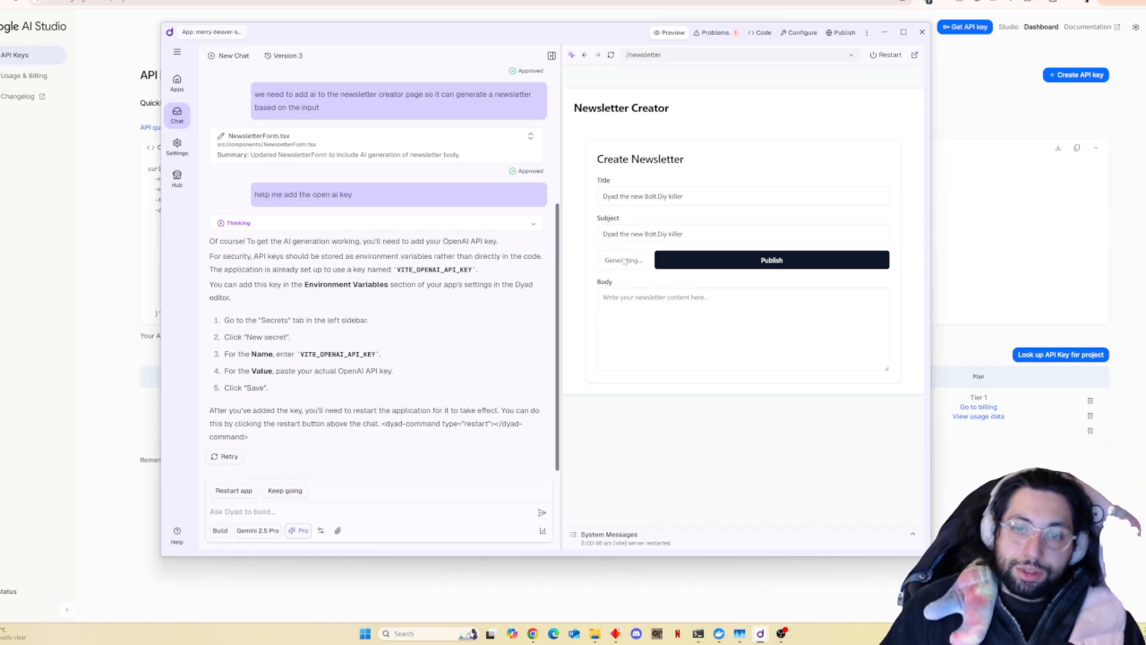
left_click(622, 260)
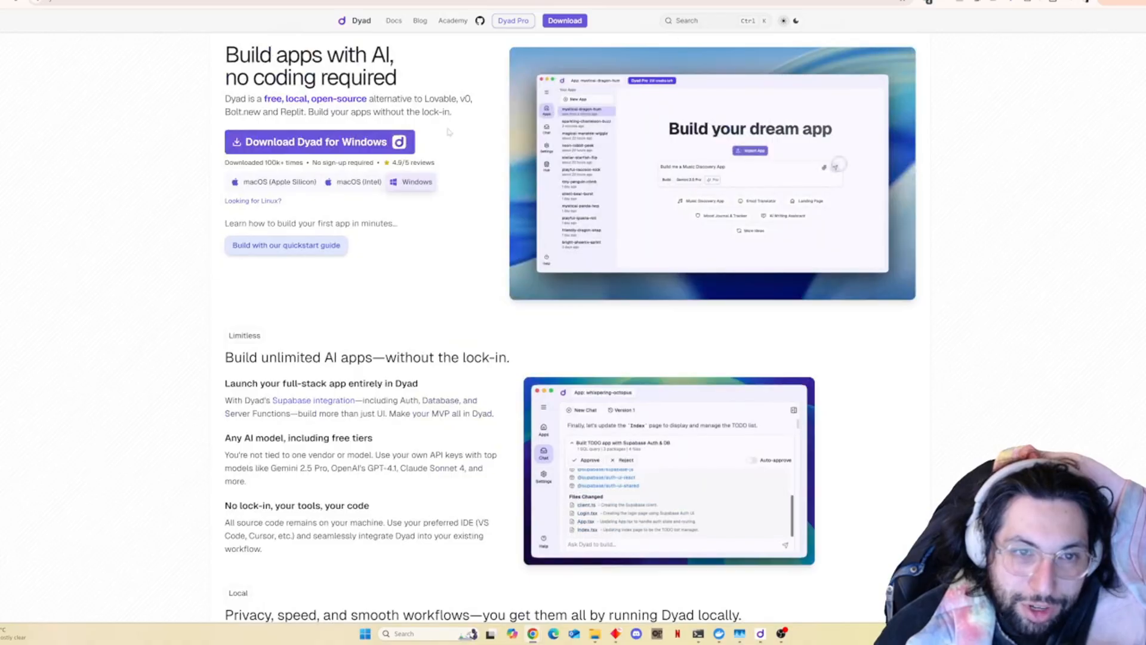
Step: Review the Free, Pro and Max plans and FAQ, highlighting the Pro plan's 300 AI credits/month
scroll("down", 3)
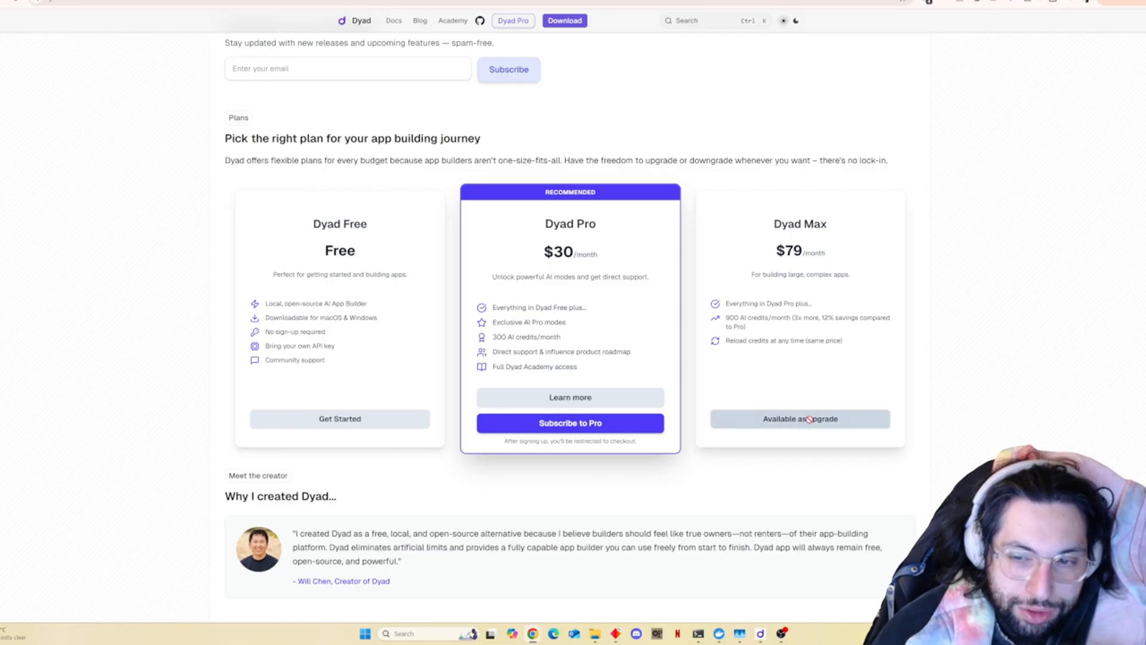
scroll("down", 3)
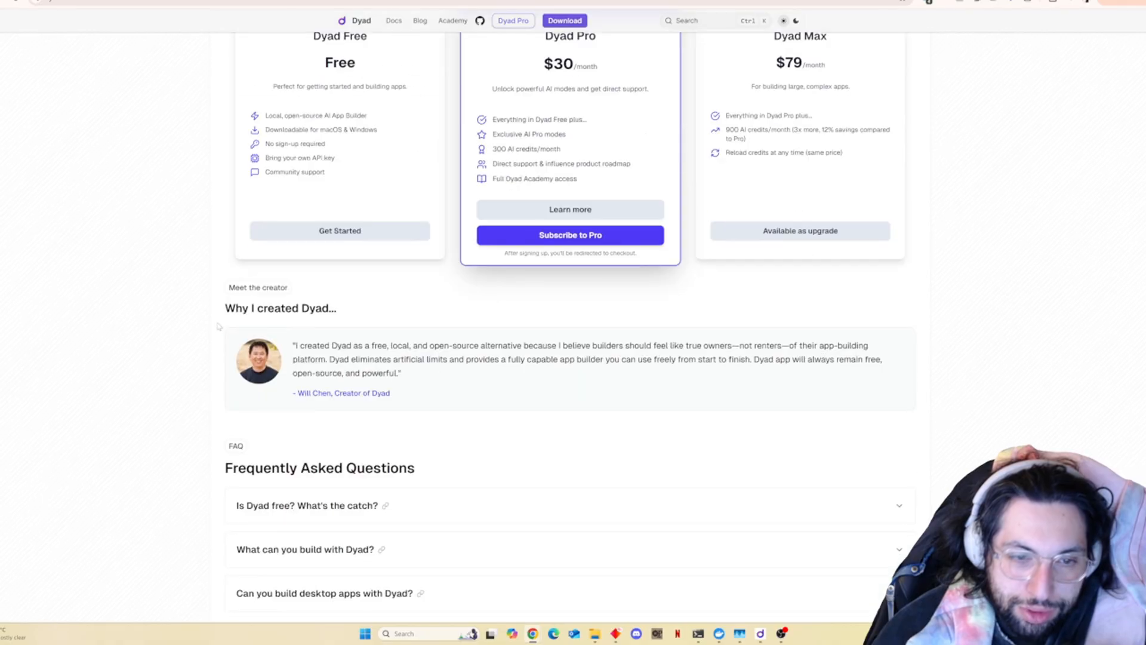
mouse_move(117, 324)
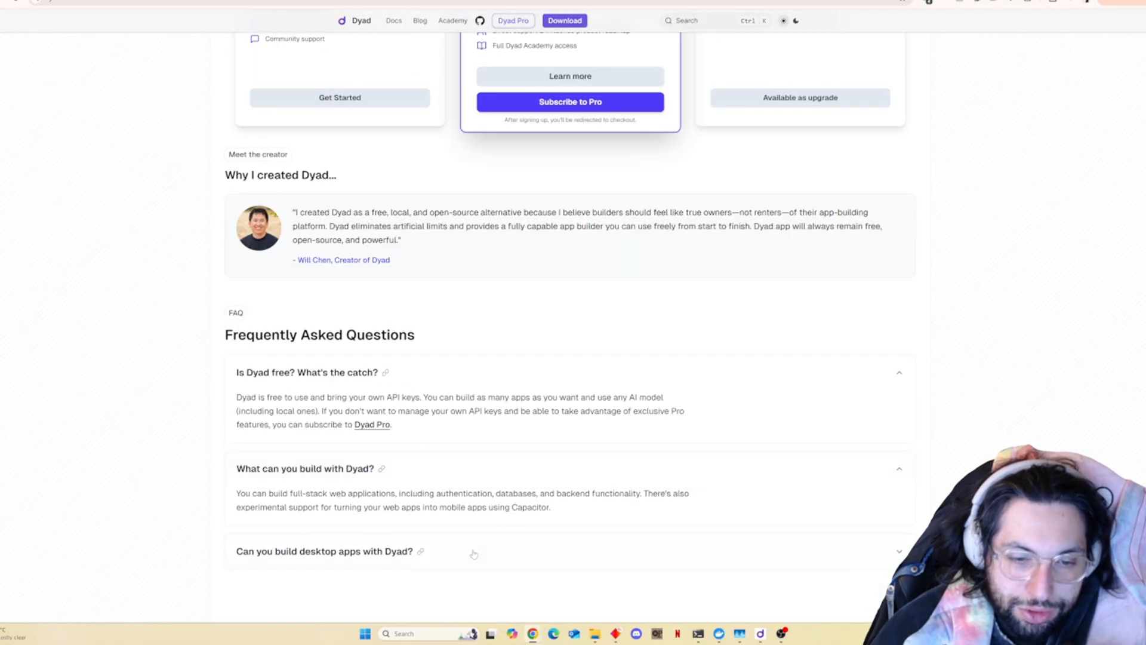
scroll("up", 3)
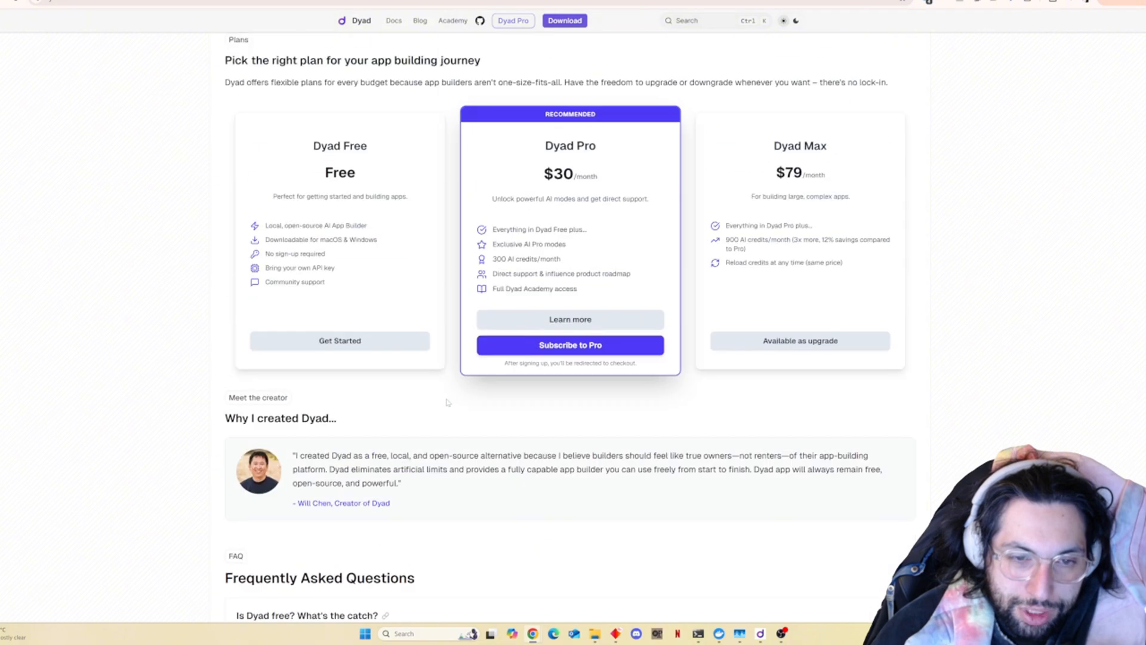
scroll("down", 3)
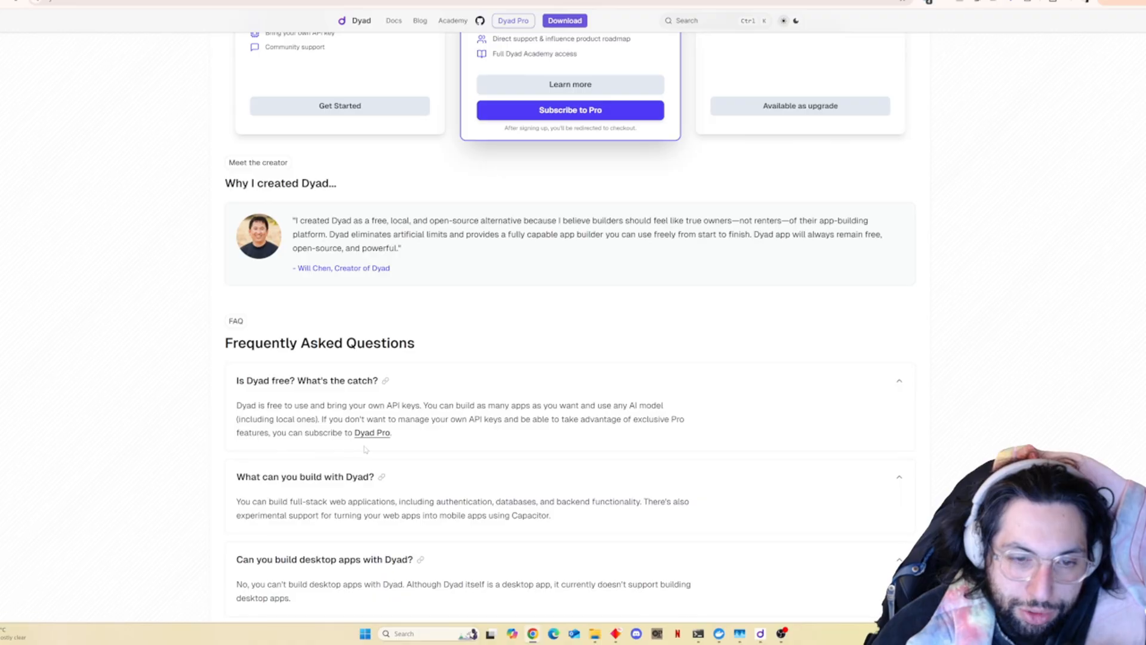
scroll("up", 3)
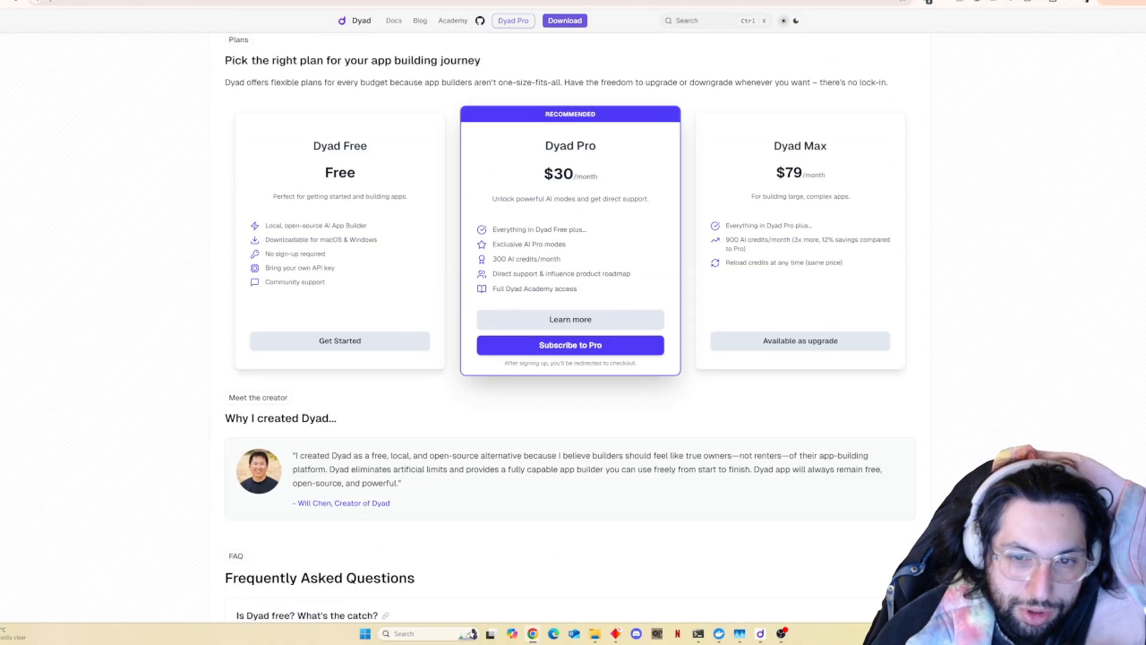
double_click(511, 258)
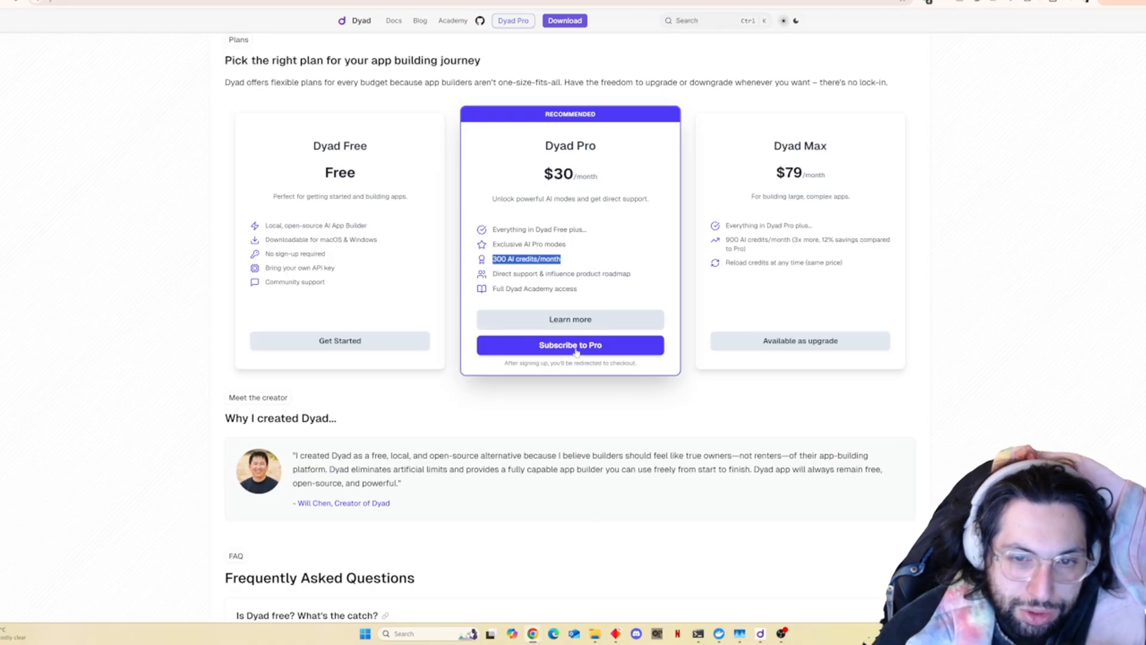
scroll("down", 3)
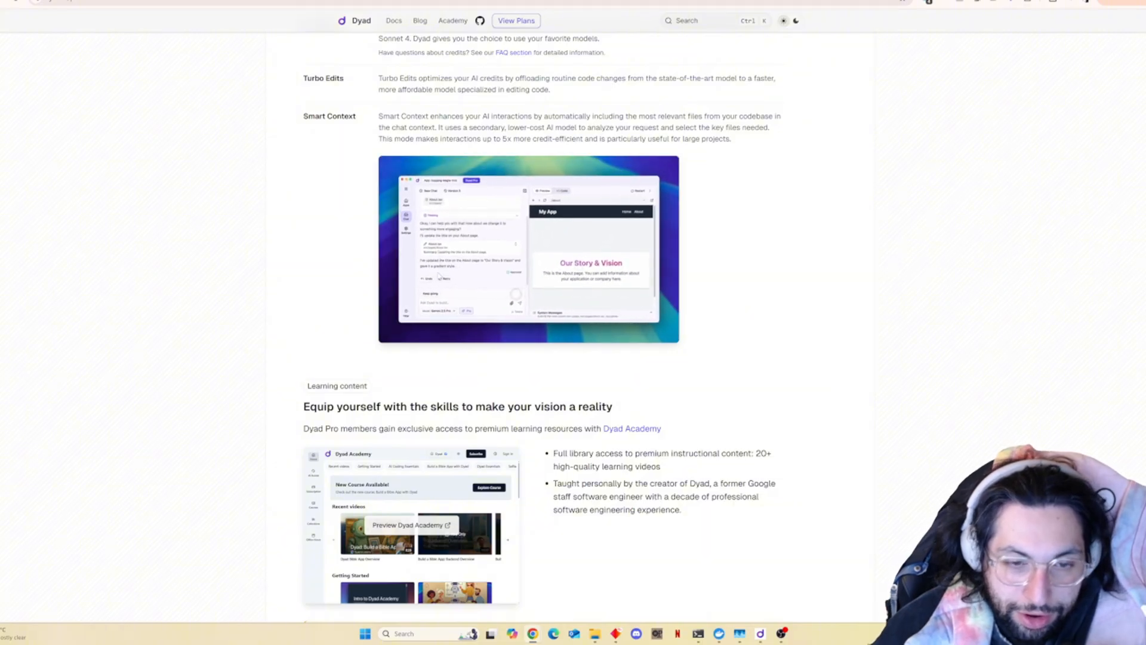
Step: Read the model usage docs and open the Pro modes page on Turbo Edits and Smart Context
scroll("down", 3)
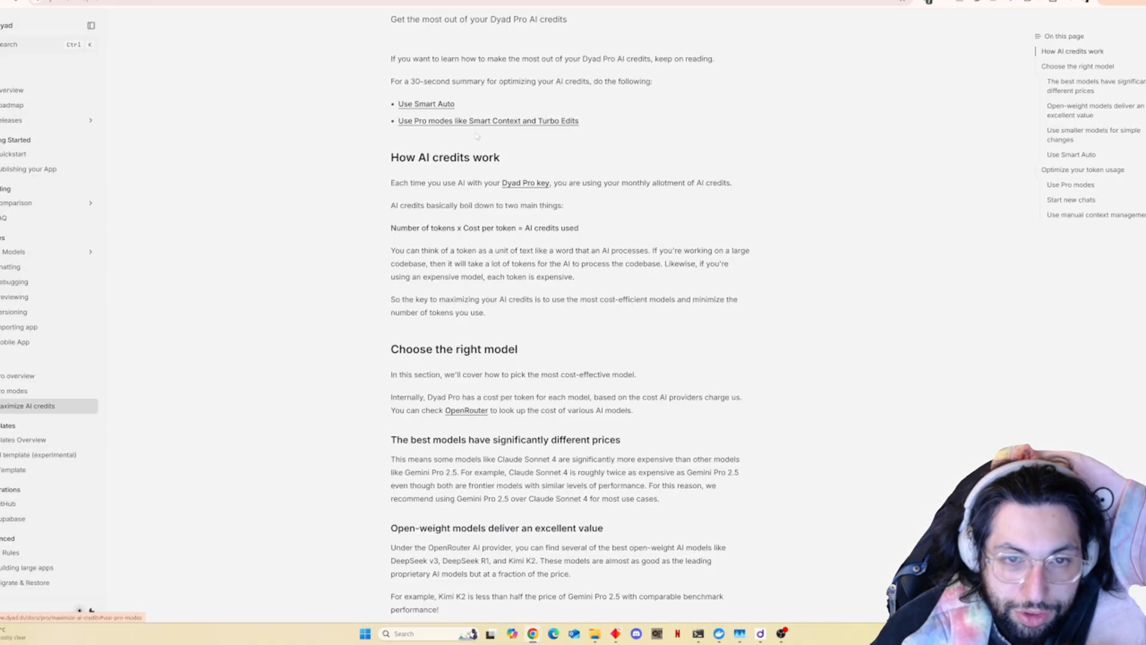
scroll("down", 3)
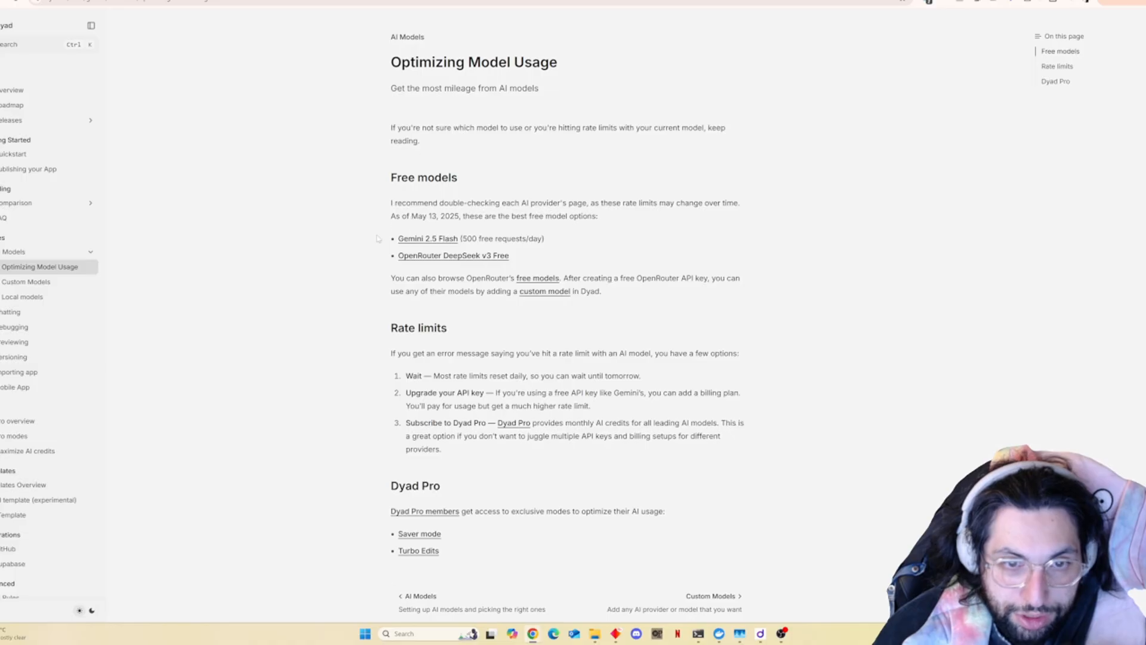
mouse_move(459, 225)
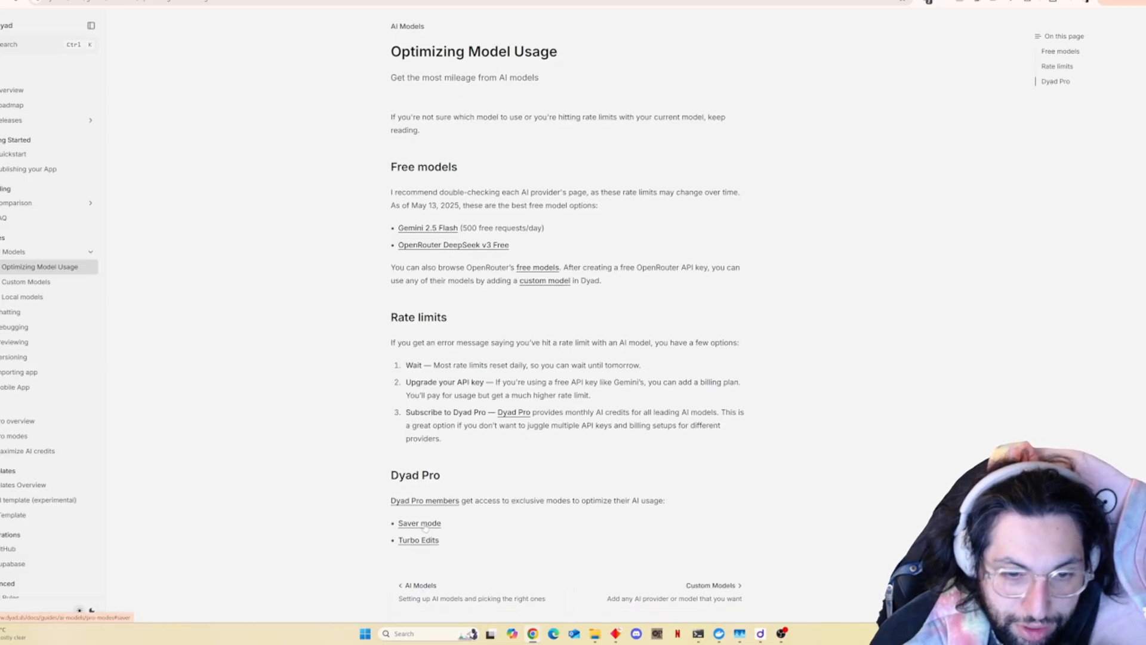
left_click(13, 436)
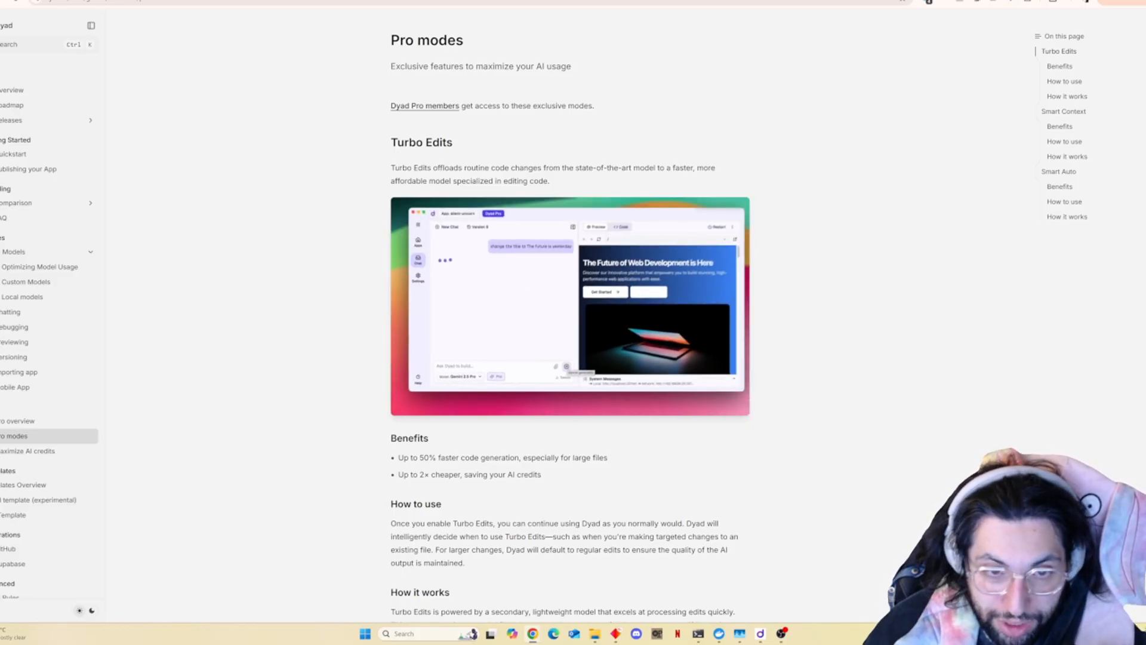
scroll("down", 3)
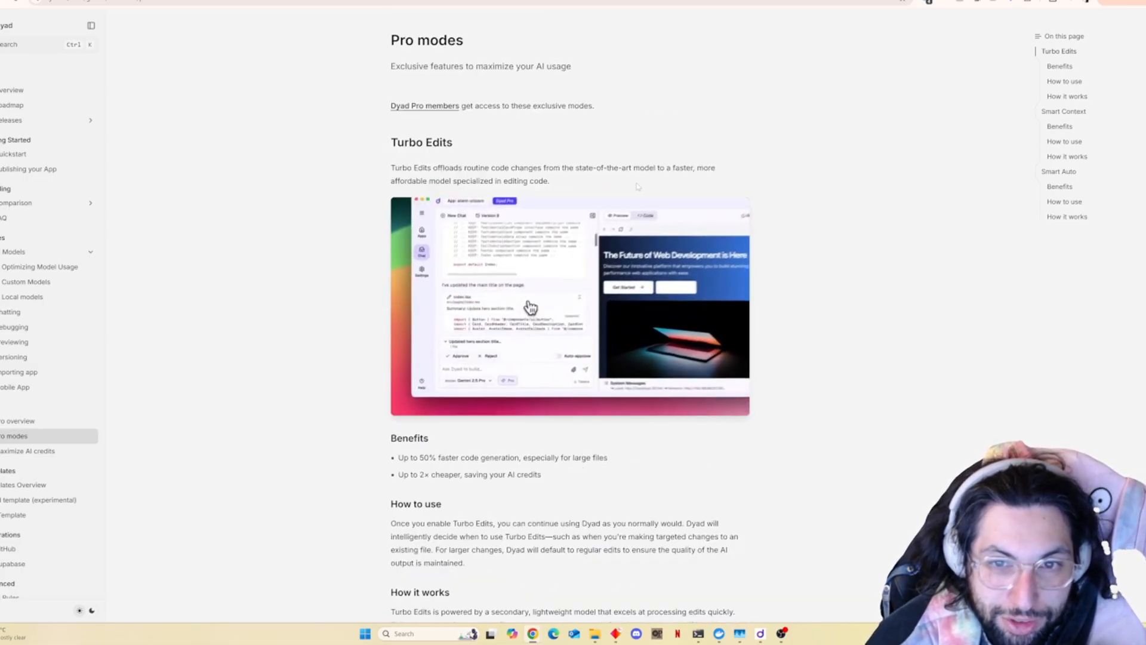
scroll("down", 3)
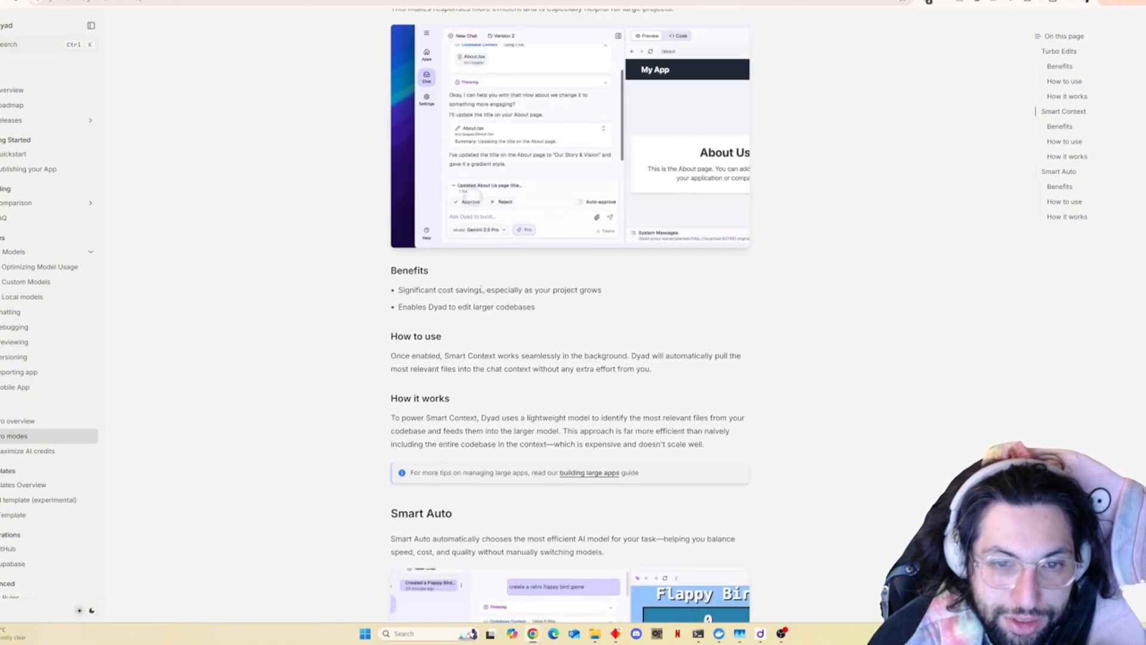
scroll("up", 3)
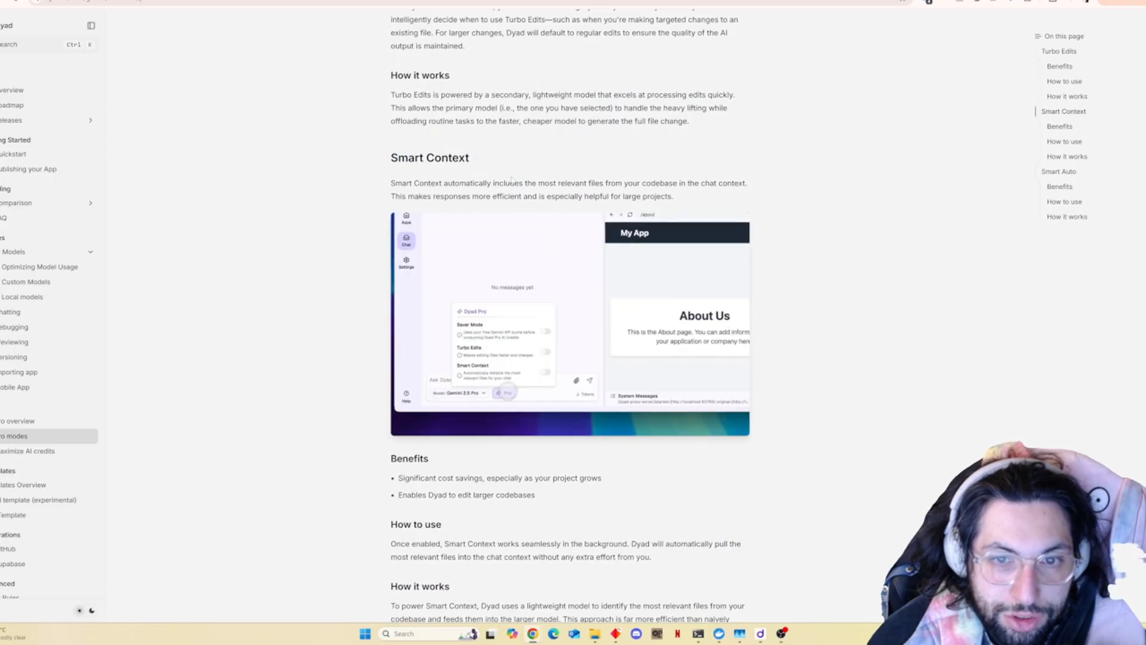
scroll("down", 3)
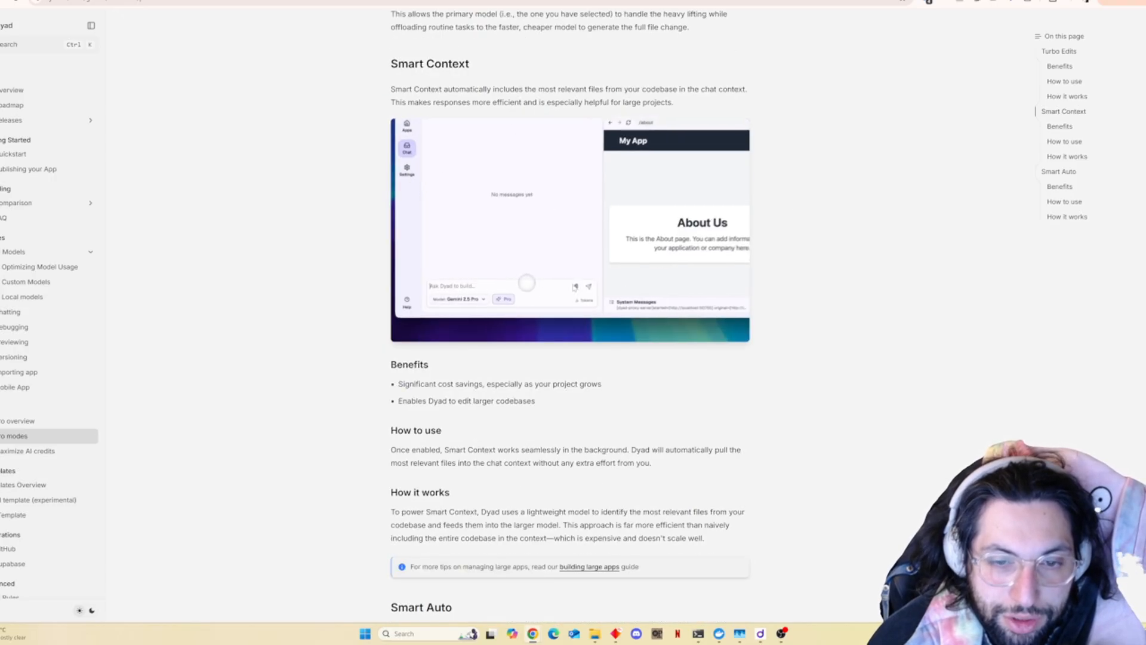
scroll("down", 3)
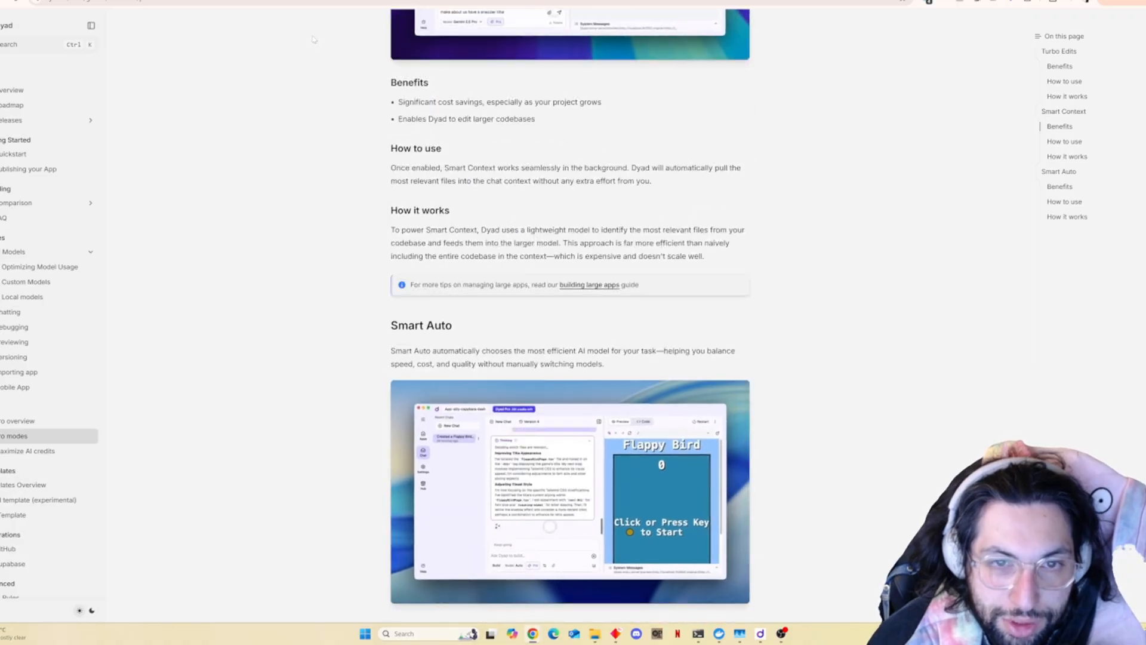
scroll("down", 3)
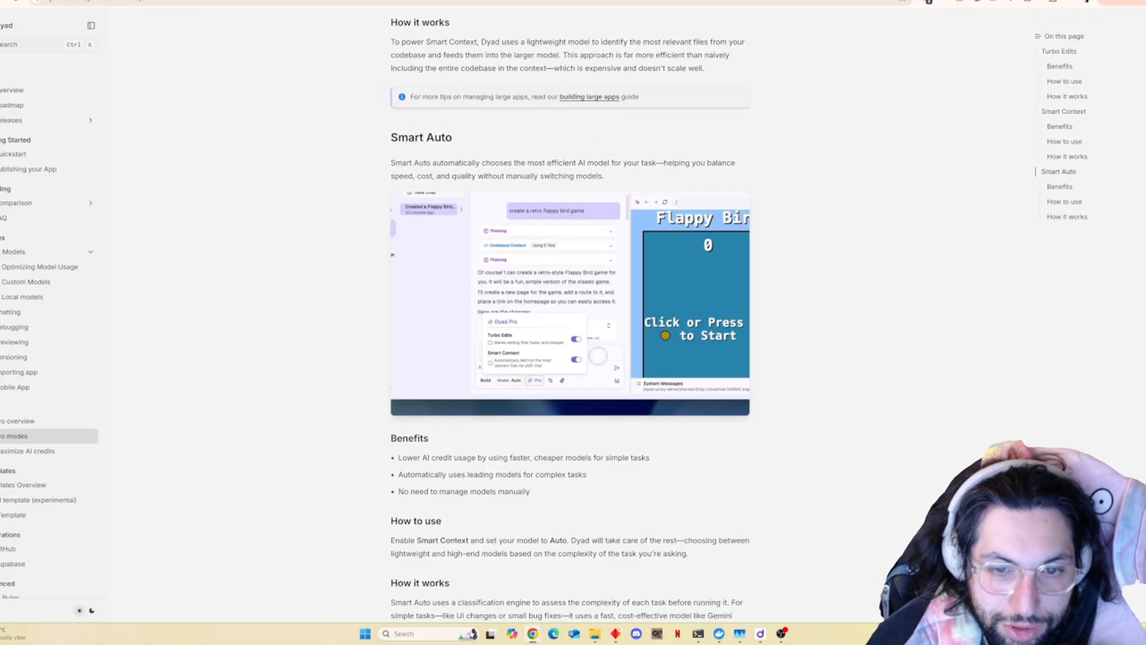
scroll("down", 3)
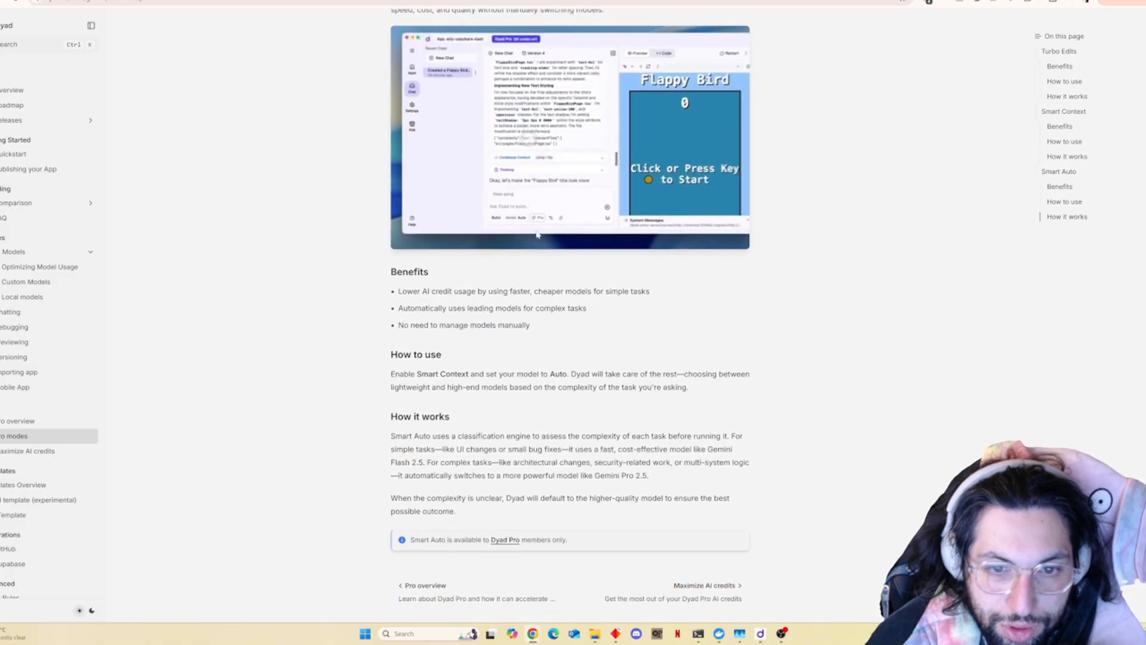
scroll("down", 3)
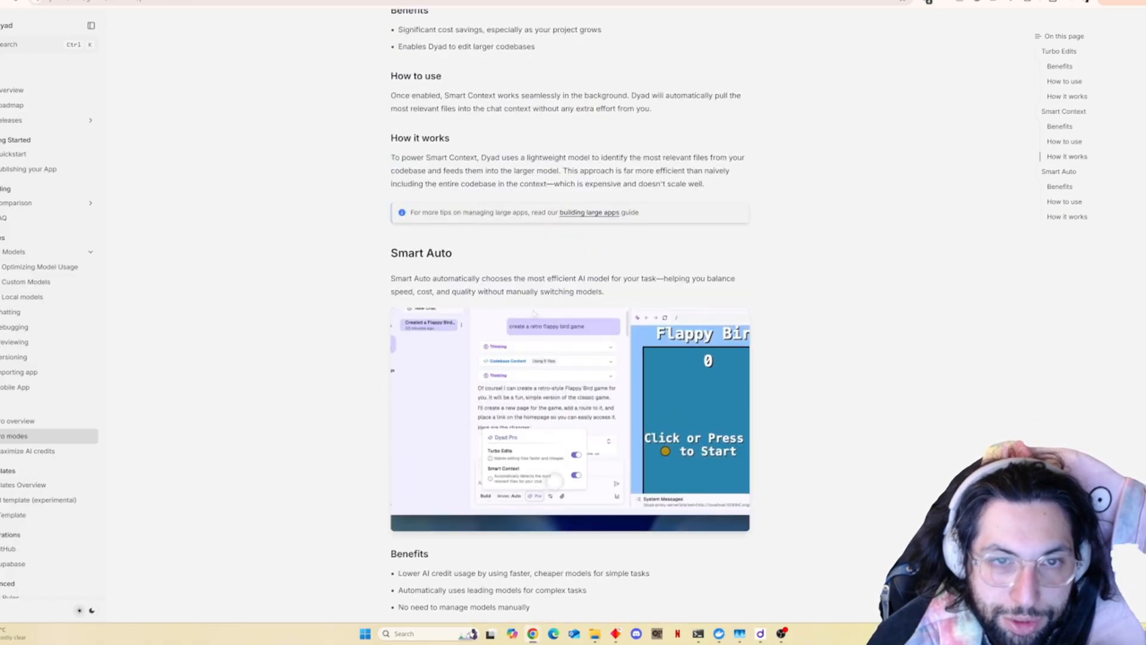
scroll("down", 3)
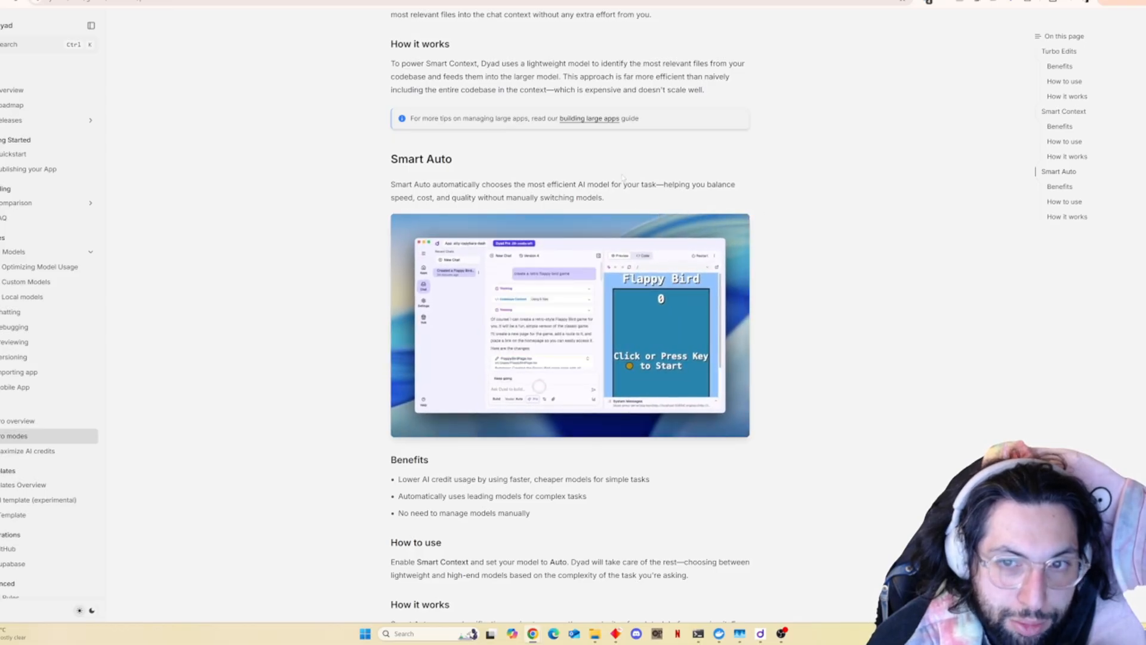
scroll("down", 3)
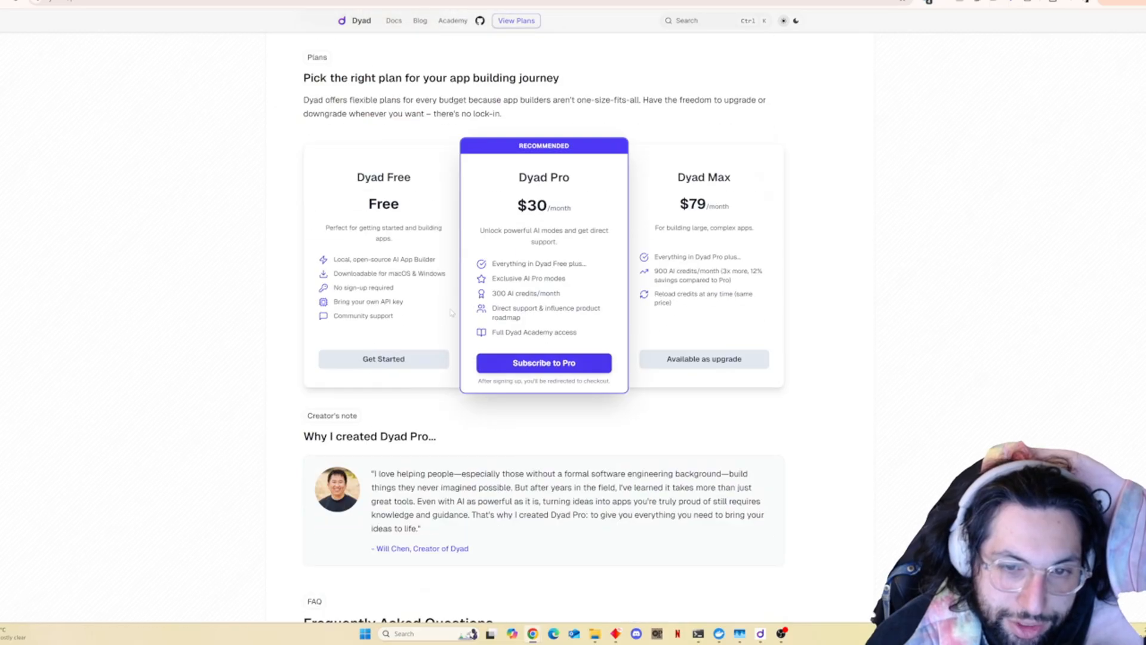
Step: Scroll the Dyad Pro page down to the plan comparison and the AI credits and API keys FAQ
scroll("down", 3)
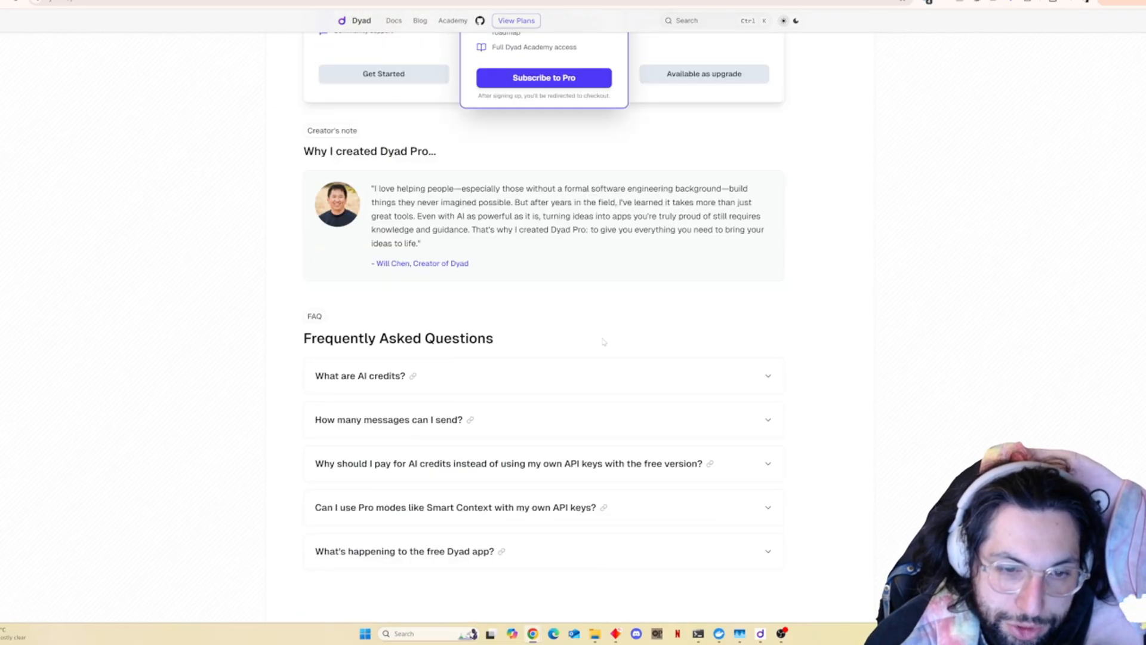
double_click(381, 263)
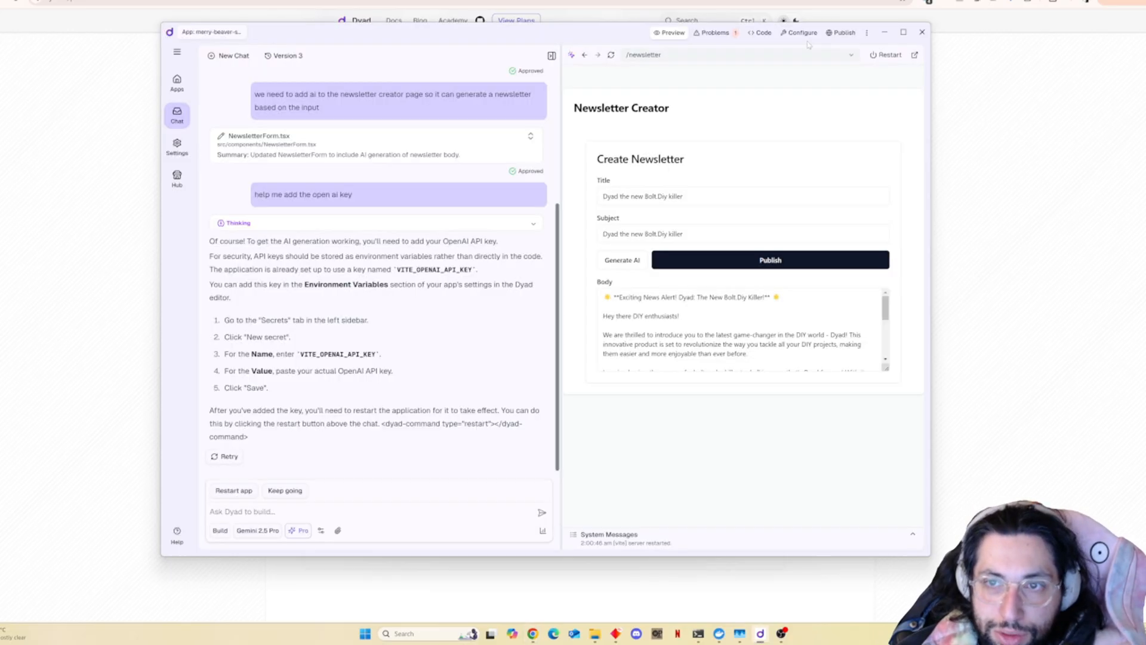
Step: Open Dyad's Publish App panel showing GitHub sync and Vercel deployment
left_click(843, 32)
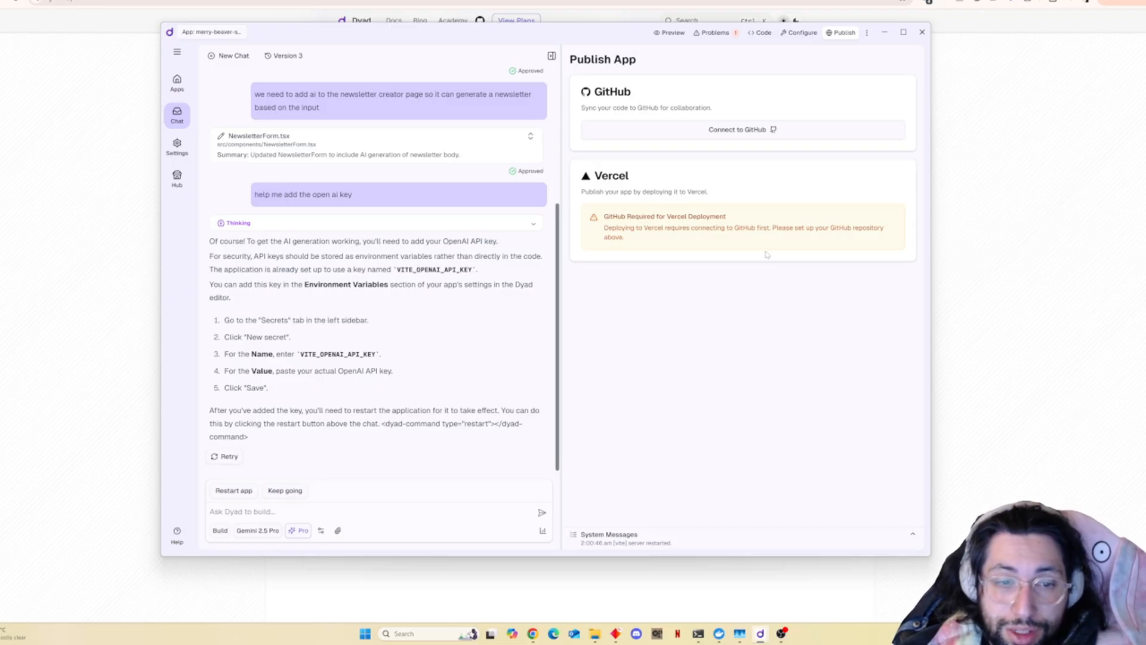
mouse_move(471, 164)
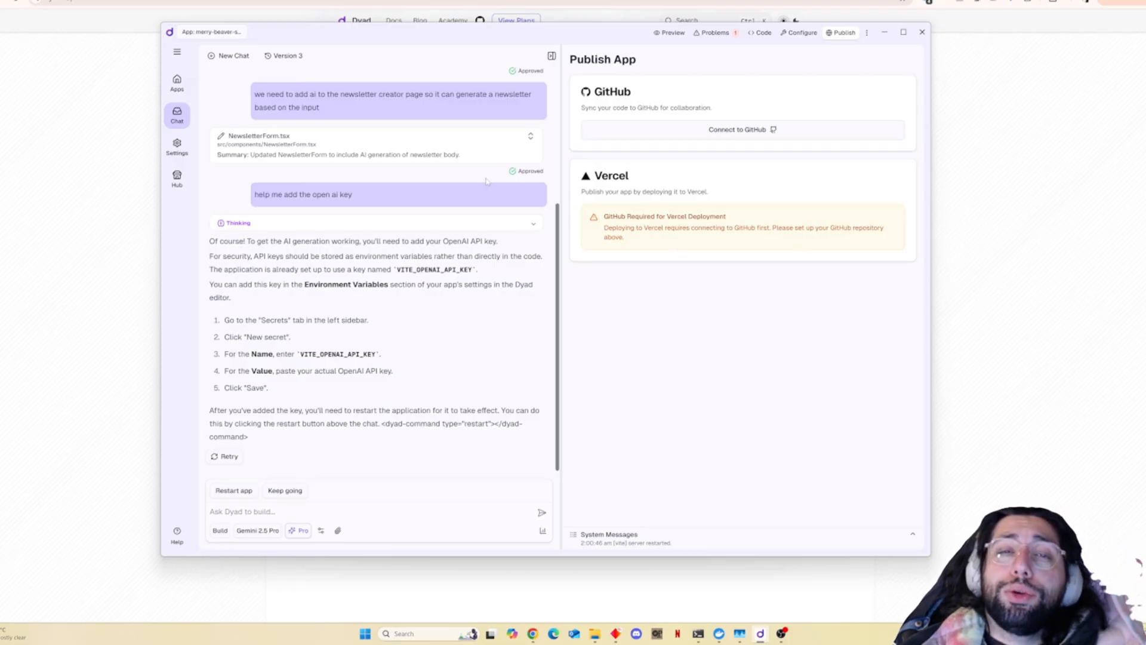
mouse_move(365, 144)
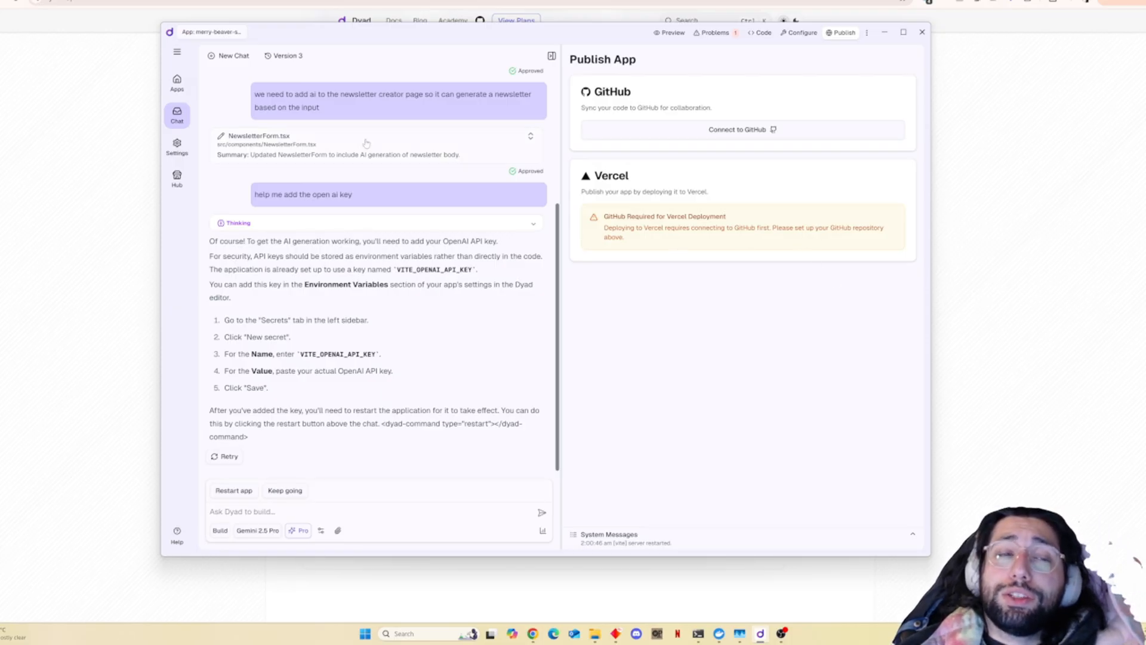